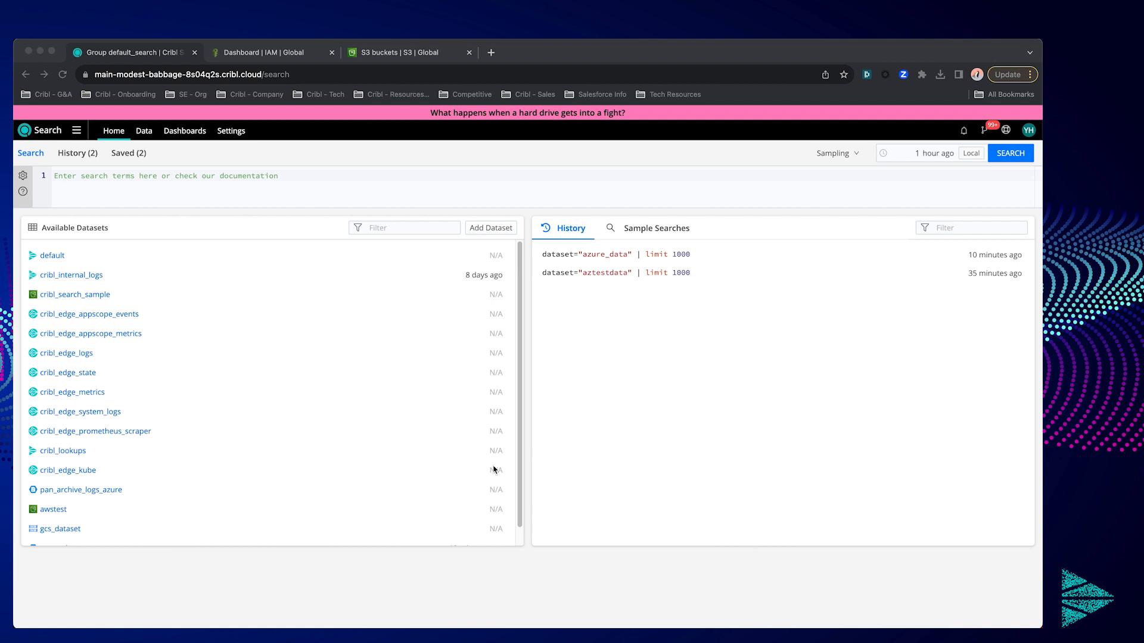
pyautogui.moveTo(299, 305)
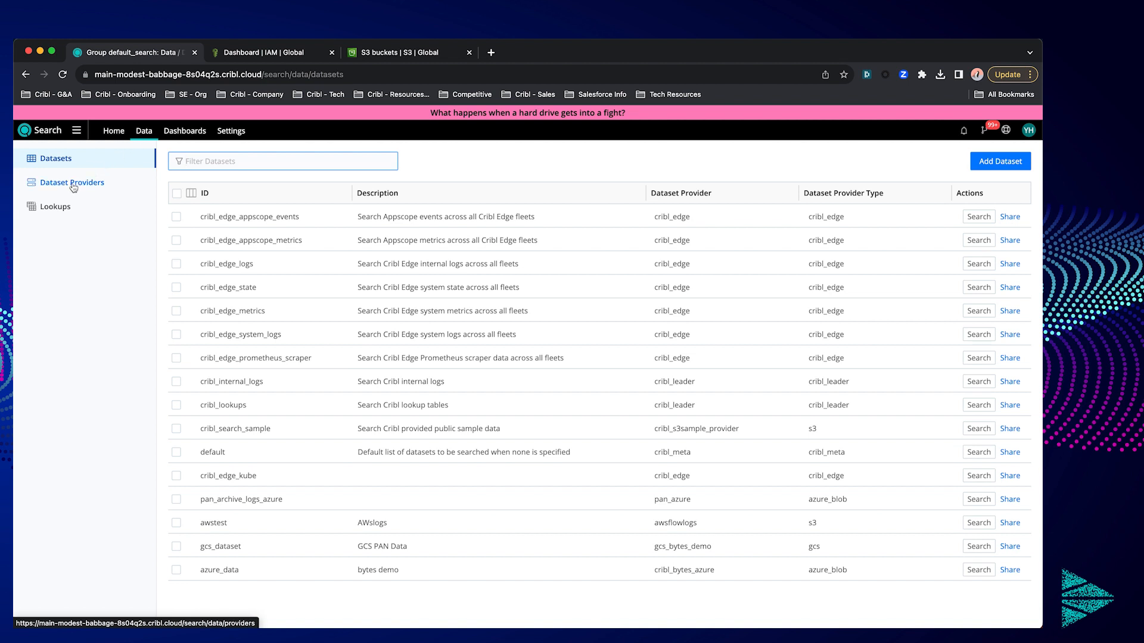
# - Show the Dataset Providers list with the existing S3, Azure Blob, GCS and Cribl providers
pyautogui.click(71, 182)
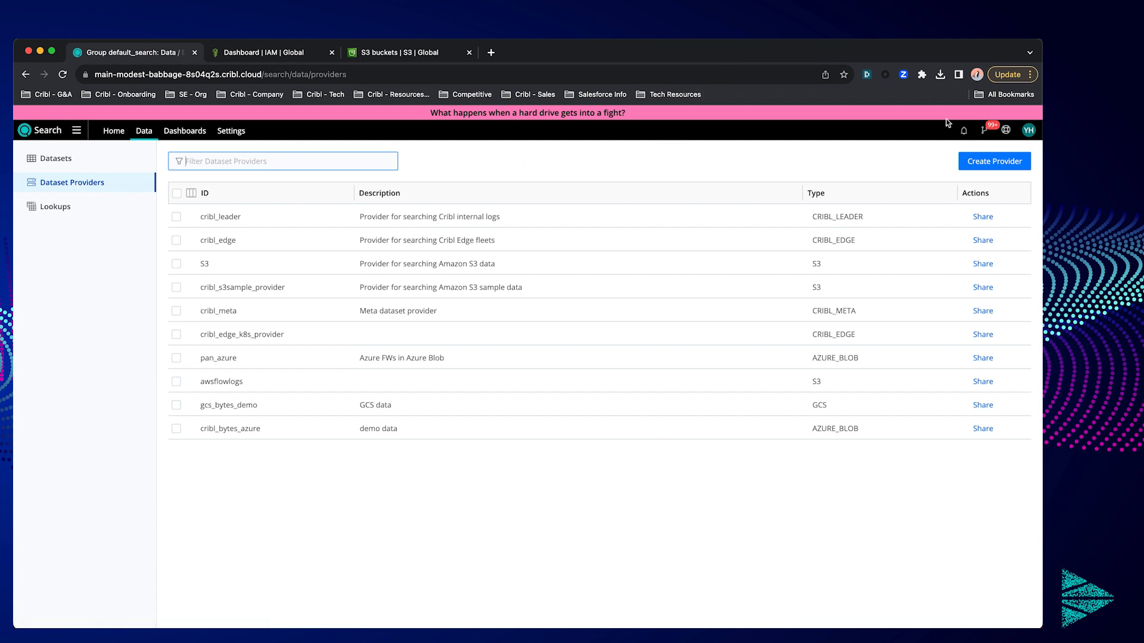
# - Begin a new dataset provider of type Amazon S3
pyautogui.click(994, 161)
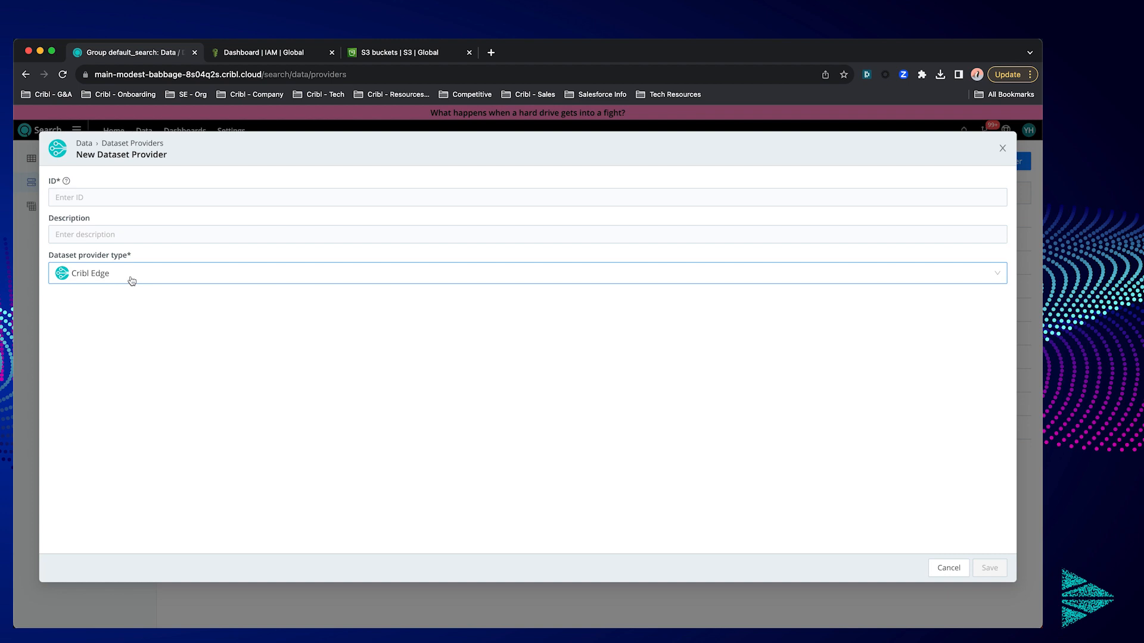
pyautogui.click(527, 273)
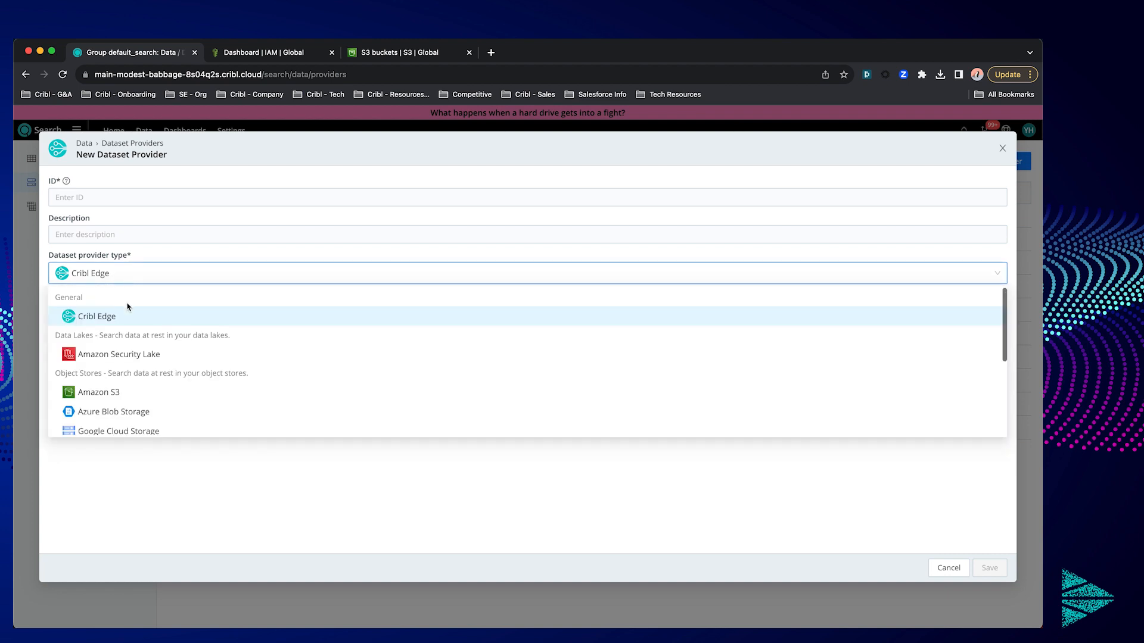
pyautogui.click(98, 392)
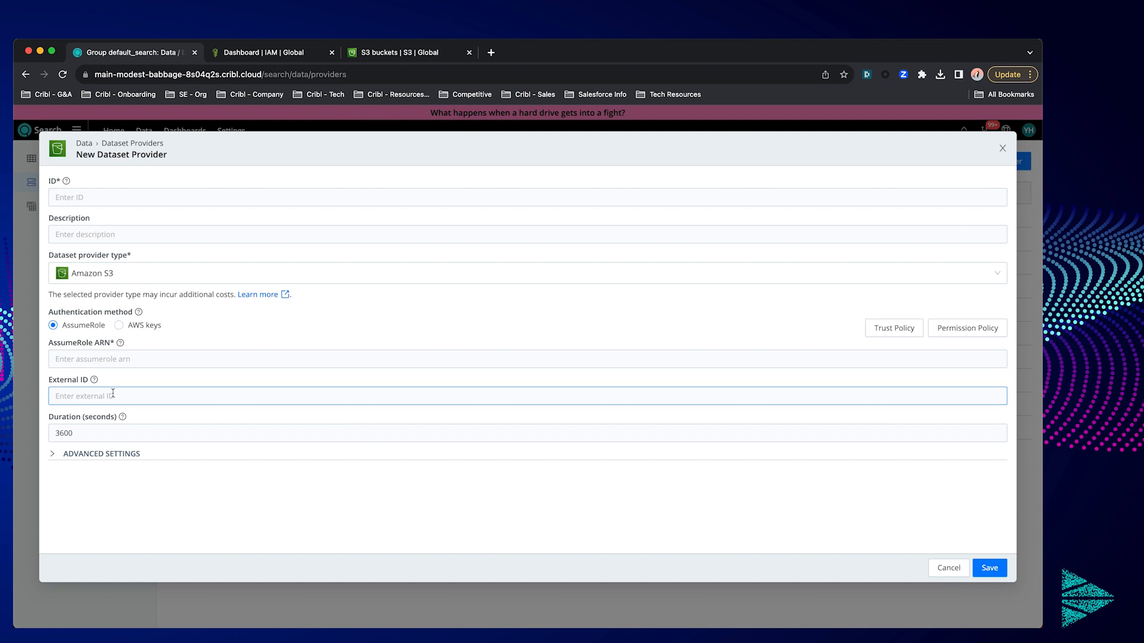
# - Give the provider ID cribl_bytes_demo_aws and description demodata
pyautogui.click(527, 196)
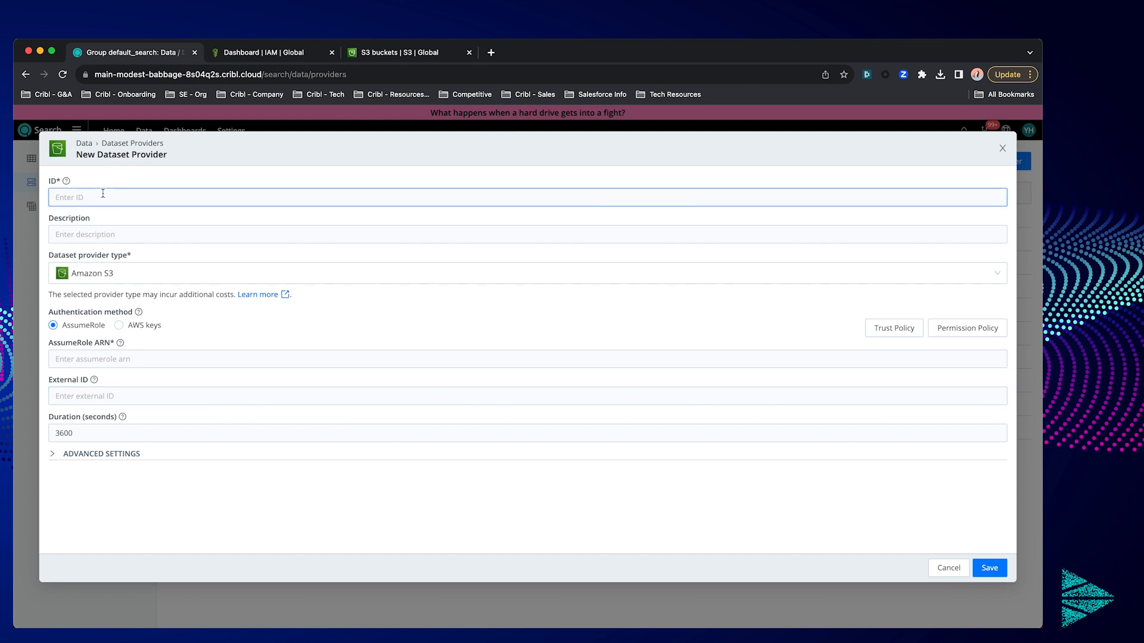
pyautogui.write('cribl_bytes_')
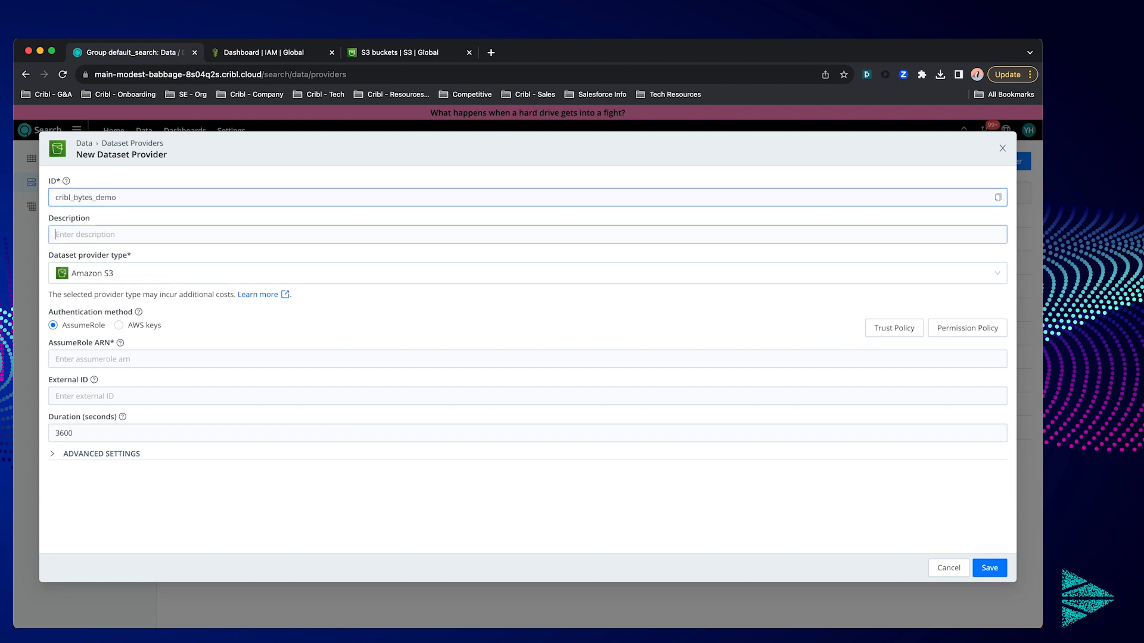
pyautogui.write('demodata')
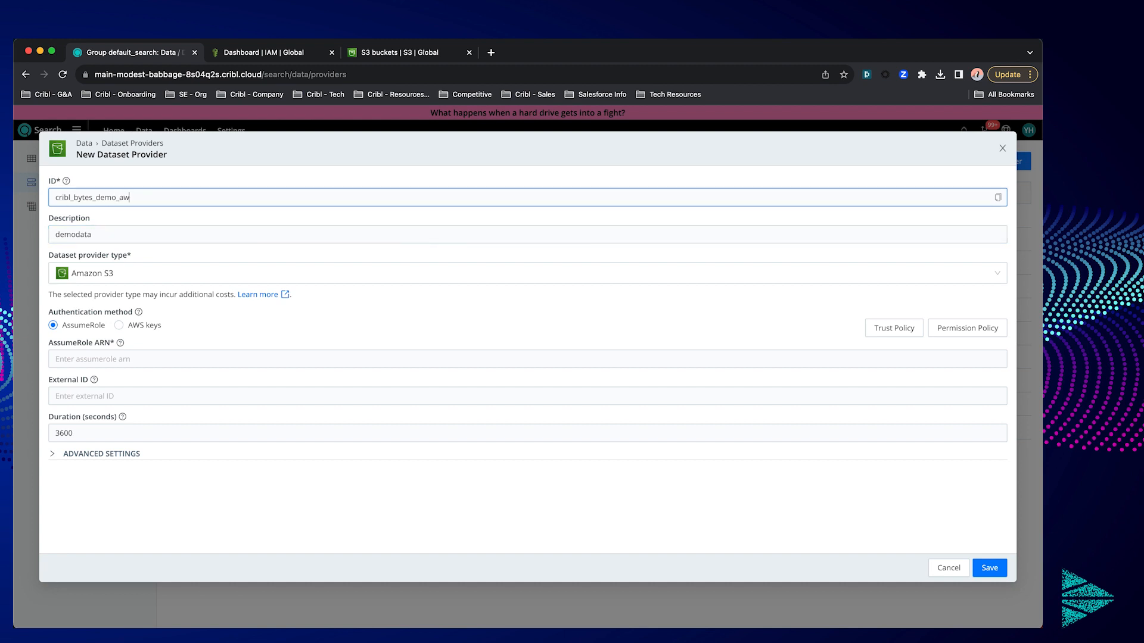
pyautogui.write('s')
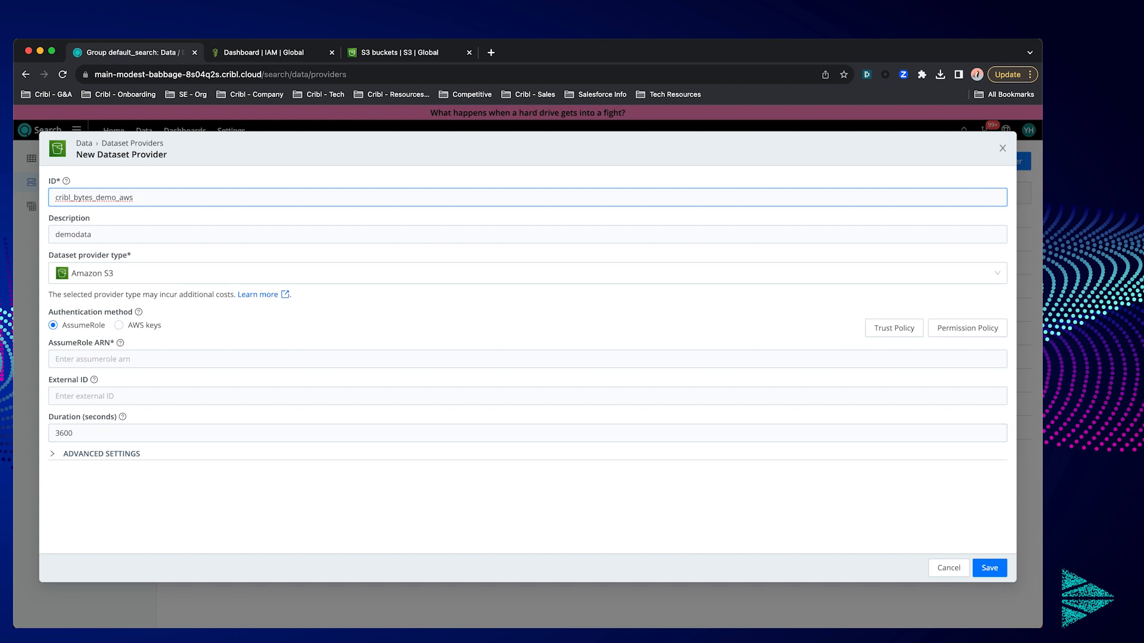
pyautogui.moveTo(142, 326)
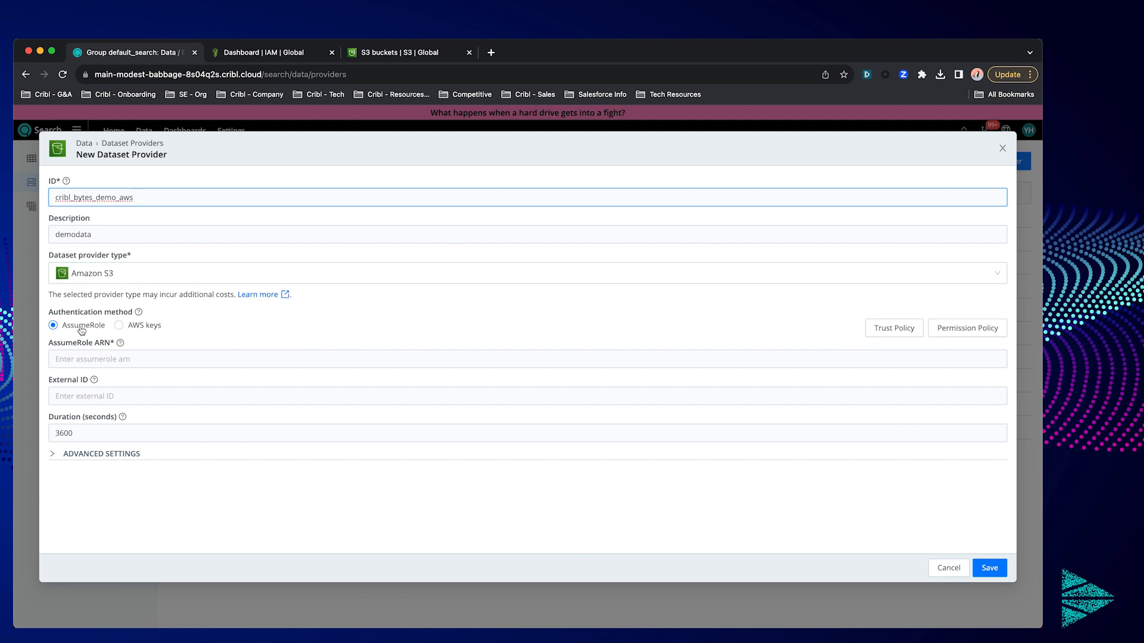
pyautogui.moveTo(769, 282)
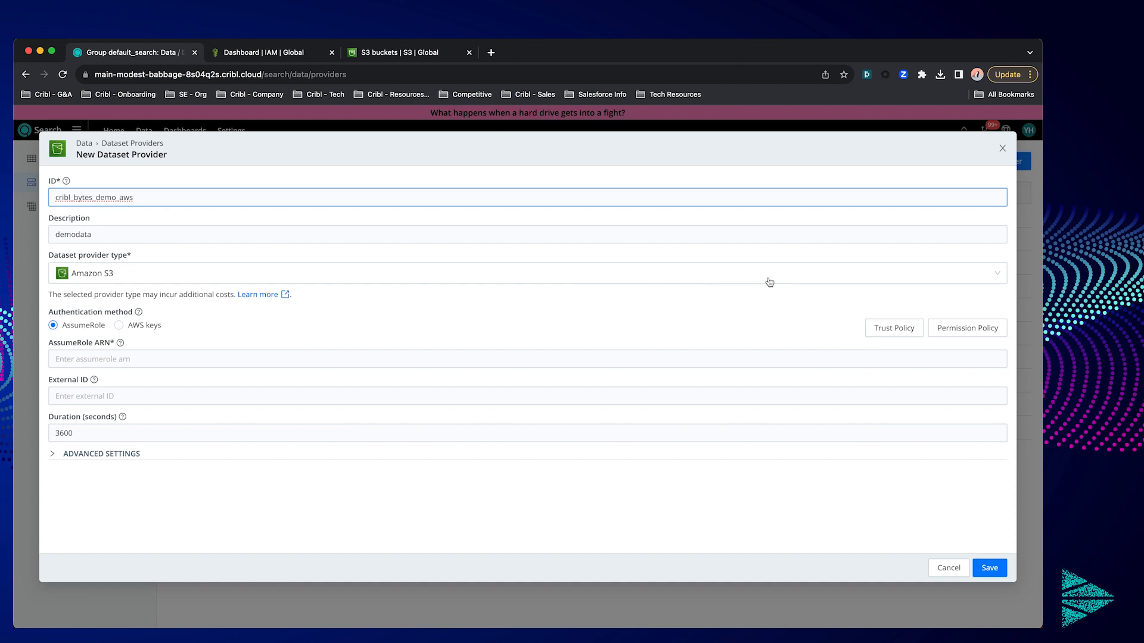
pyautogui.click(892, 328)
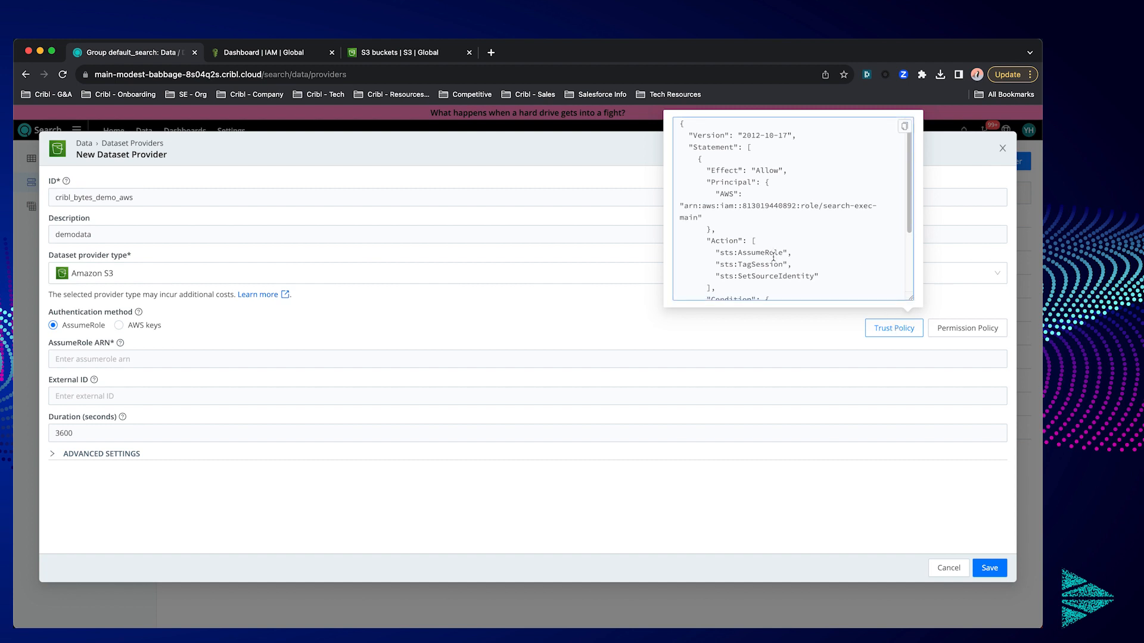
pyautogui.scroll(-3)
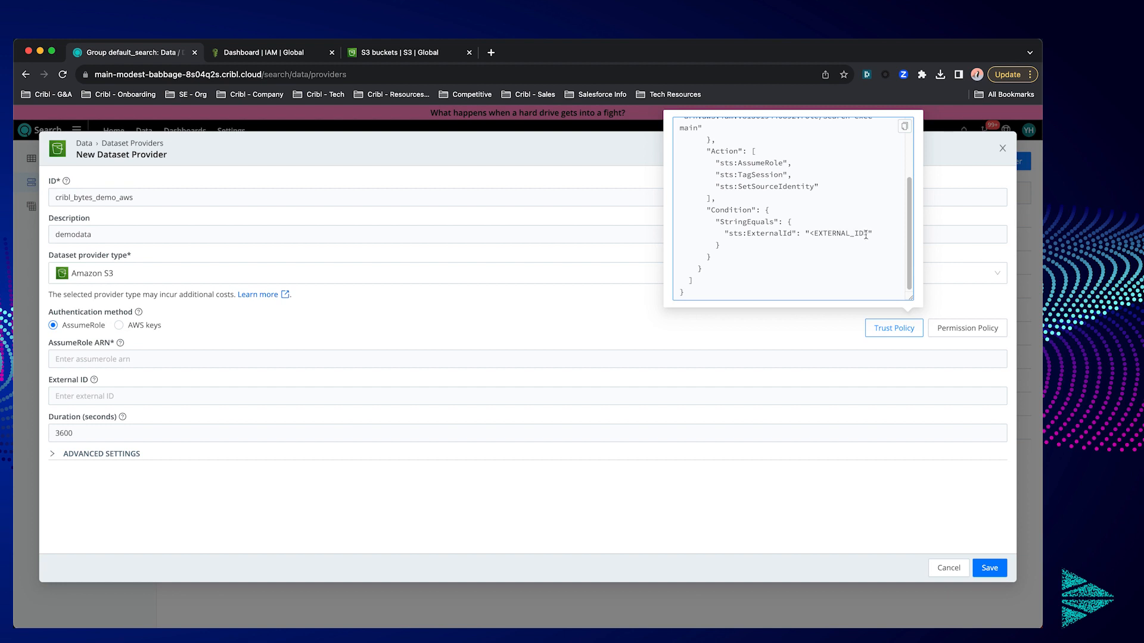
pyautogui.doubleClick(838, 233)
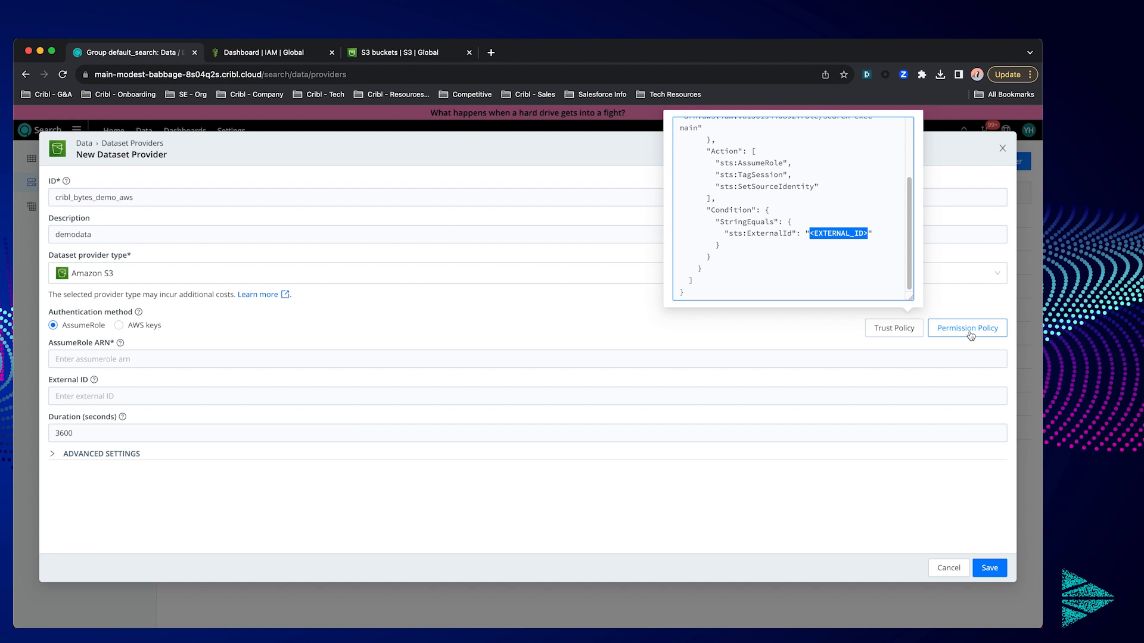
pyautogui.click(967, 328)
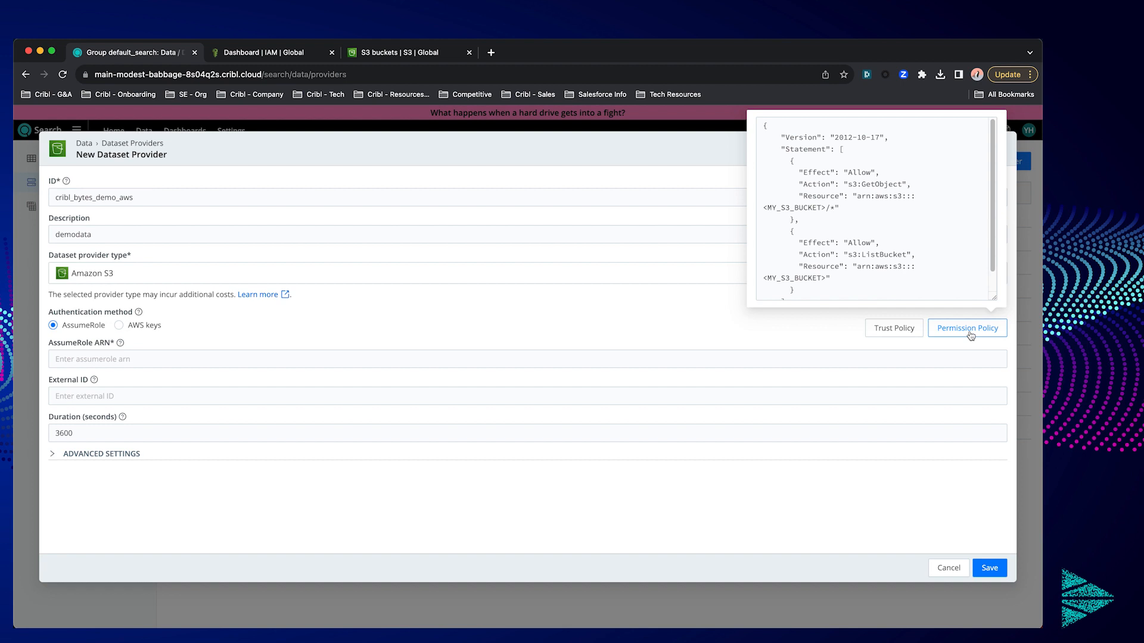
pyautogui.doubleClick(795, 208)
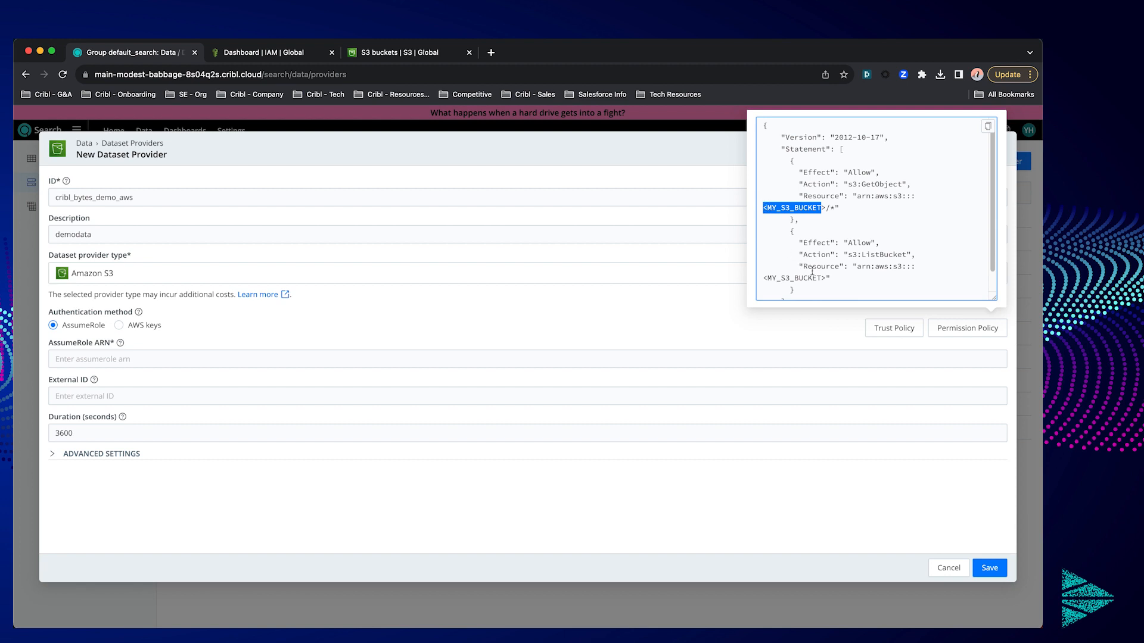
pyautogui.doubleClick(793, 278)
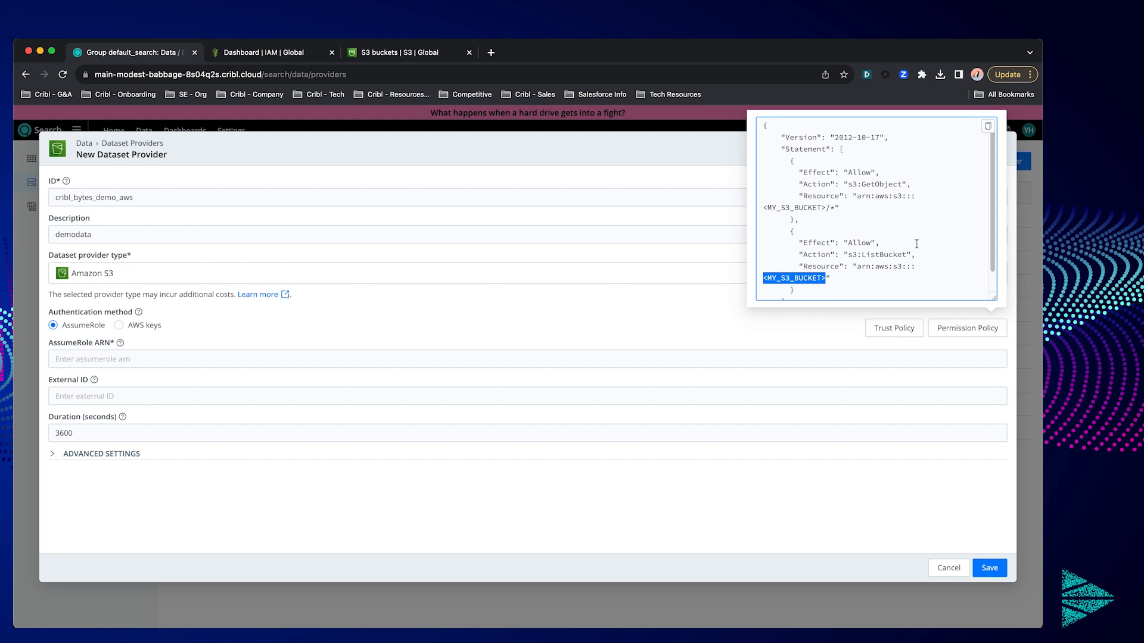
pyautogui.moveTo(735, 327)
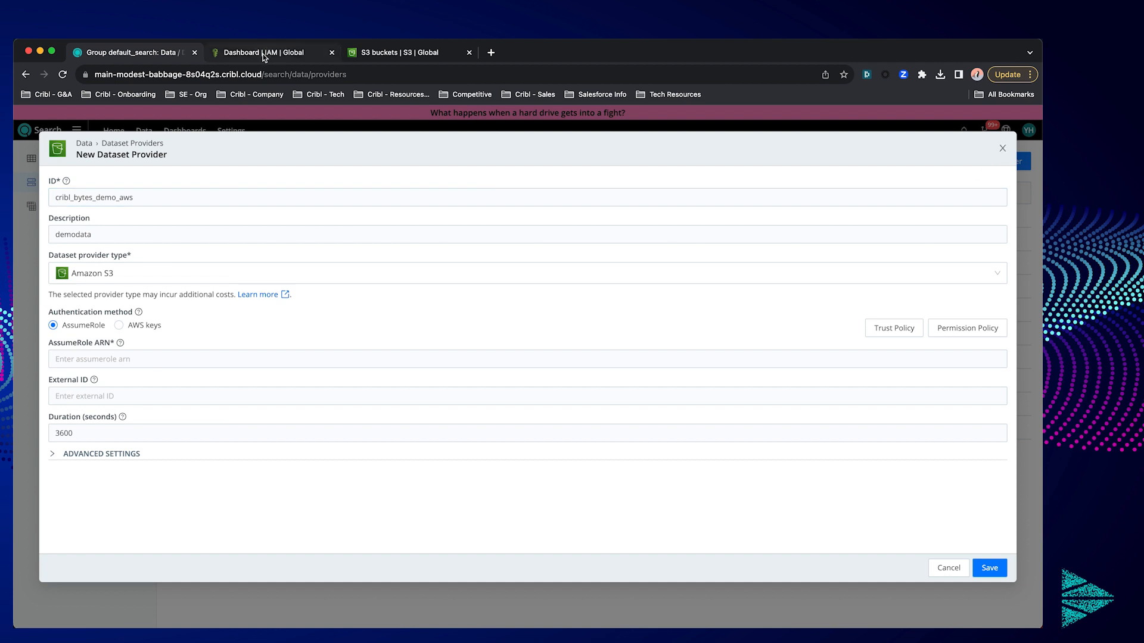
# - In the IAM console, go to Policies and start a new policy
pyautogui.click(271, 52)
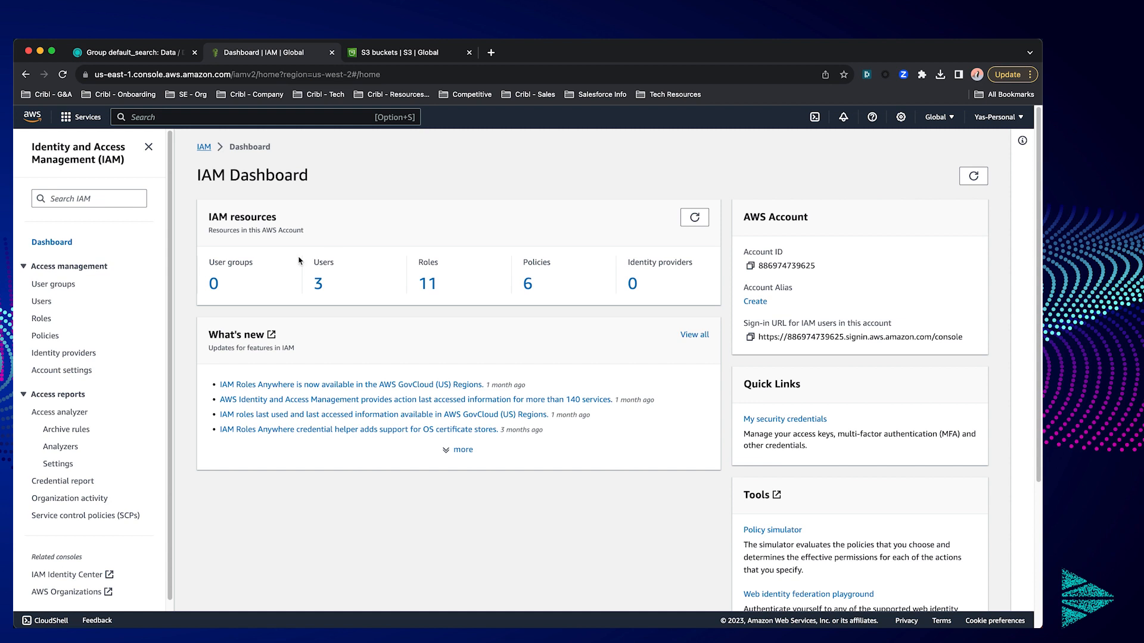
pyautogui.moveTo(191, 175)
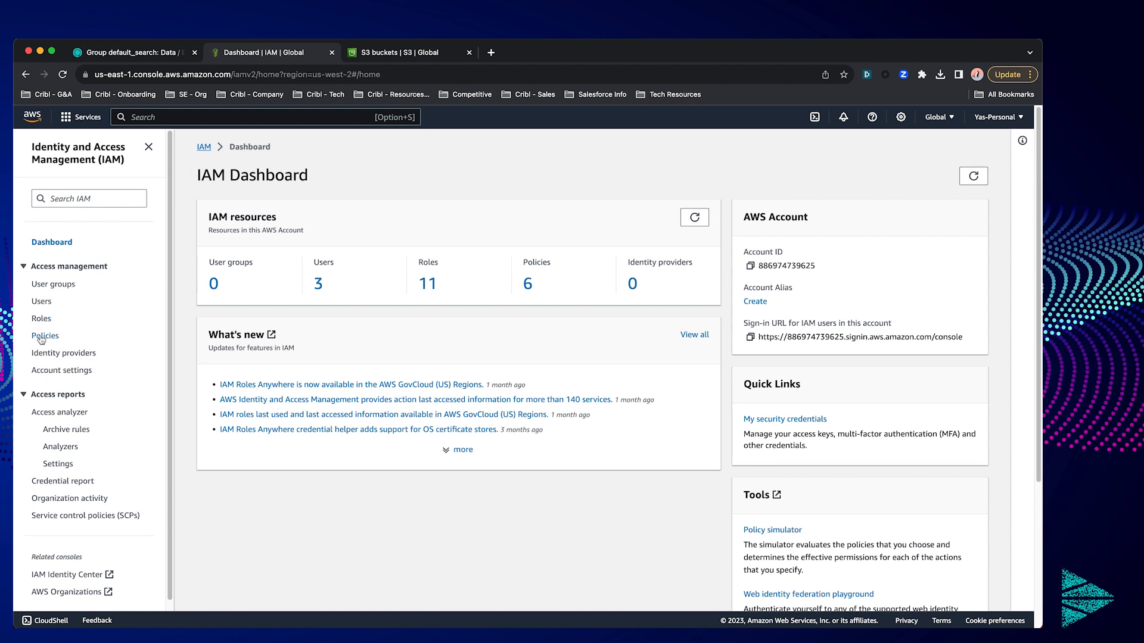
pyautogui.click(46, 336)
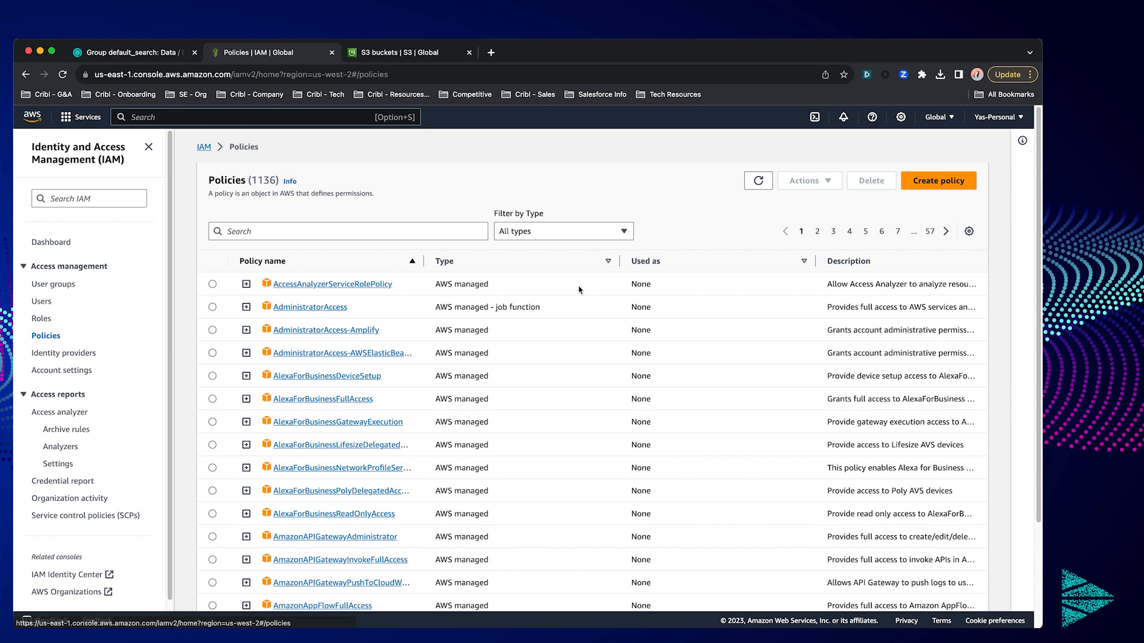
pyautogui.click(938, 180)
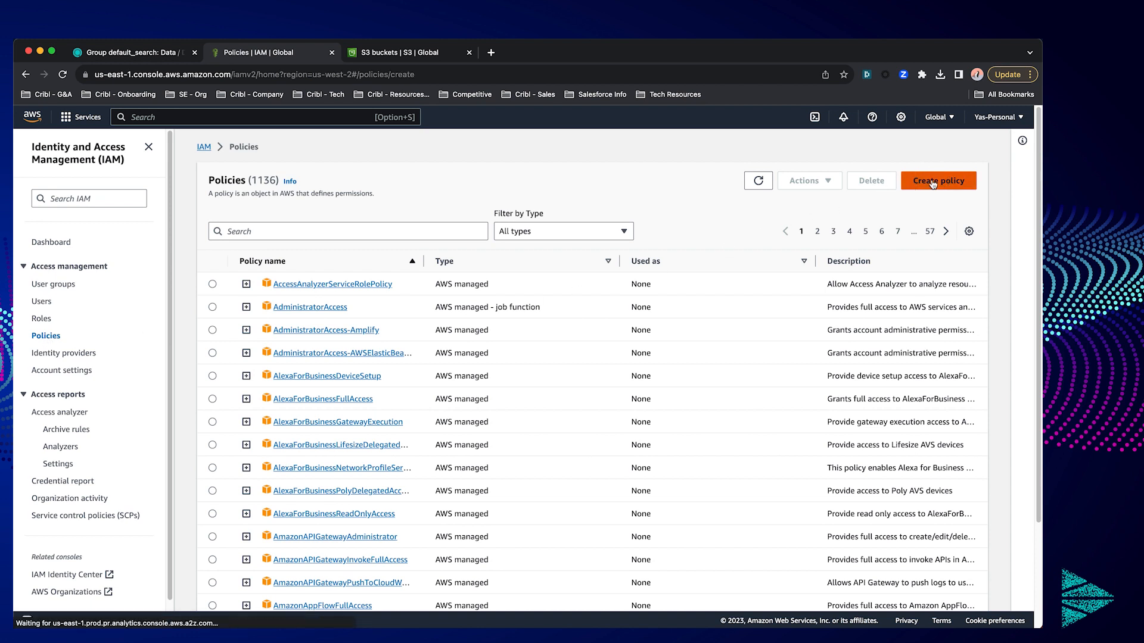
# - Enter the JSON policy allowing s3:GetObject and s3:ListBucket on test-pan-archive
pyautogui.click(938, 180)
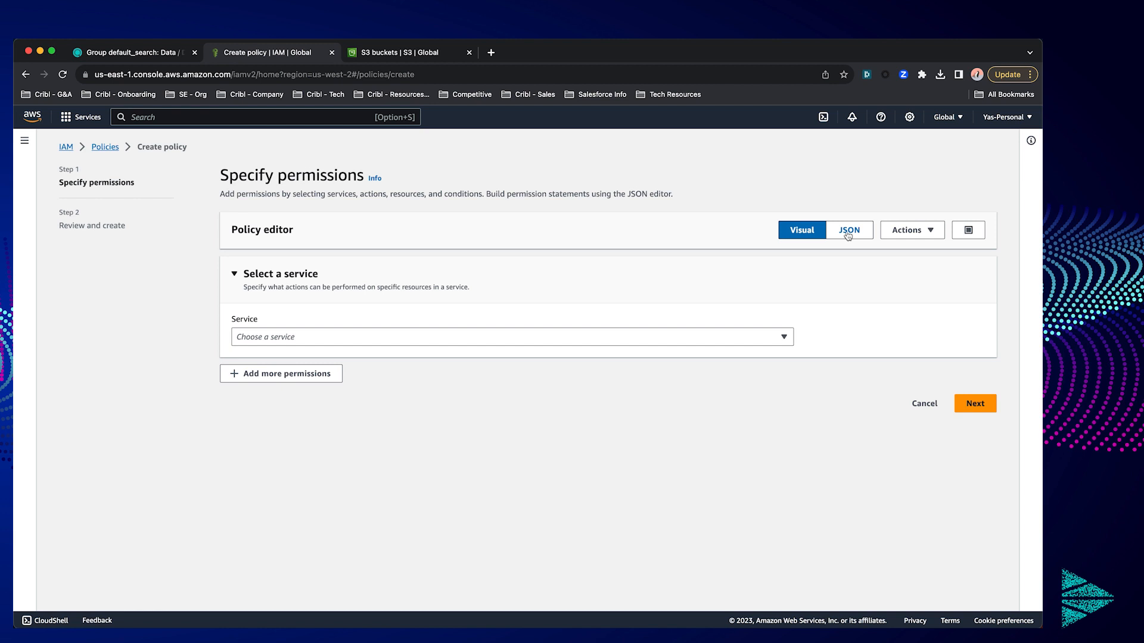
pyautogui.click(848, 230)
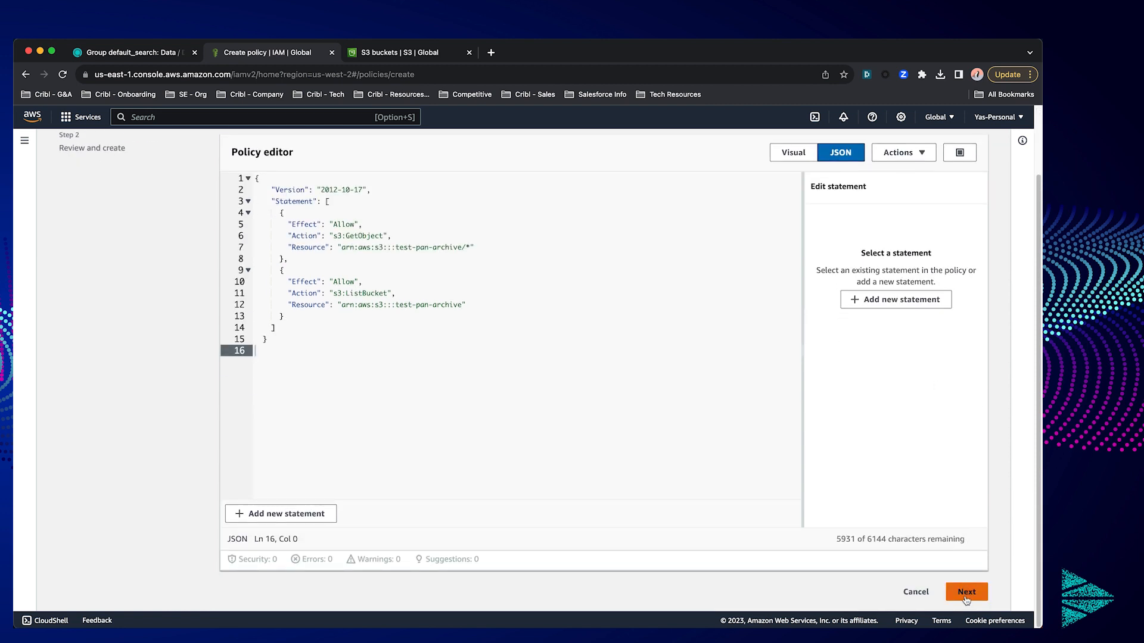
# - Name the policy cribl_bytes_s3_access and create it
pyautogui.click(967, 592)
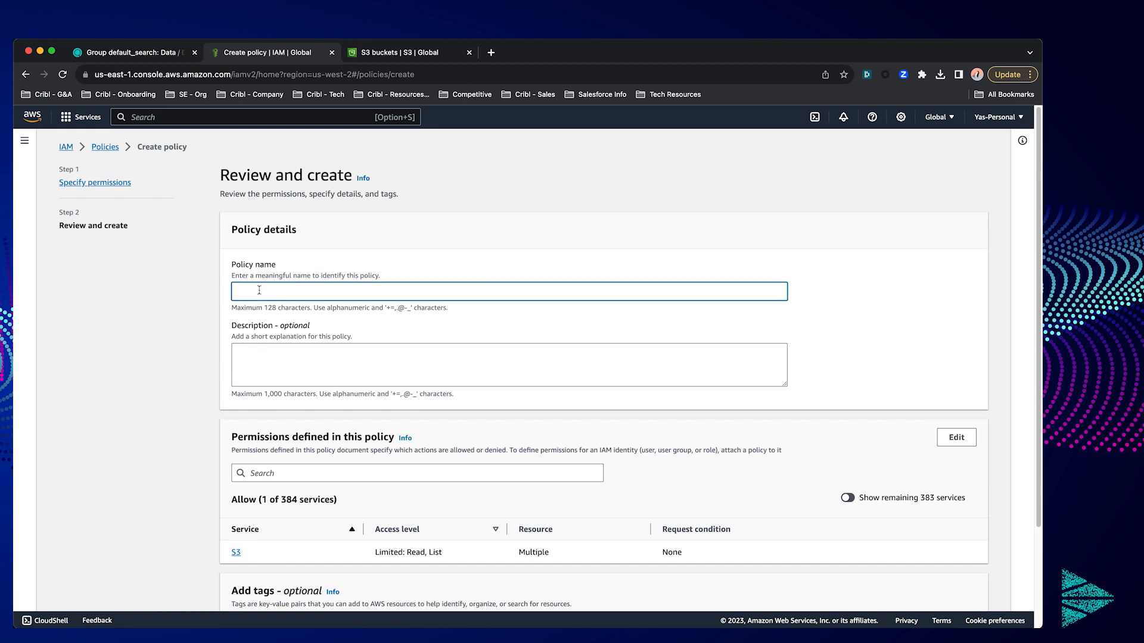
pyautogui.write('cribl_bytes_')
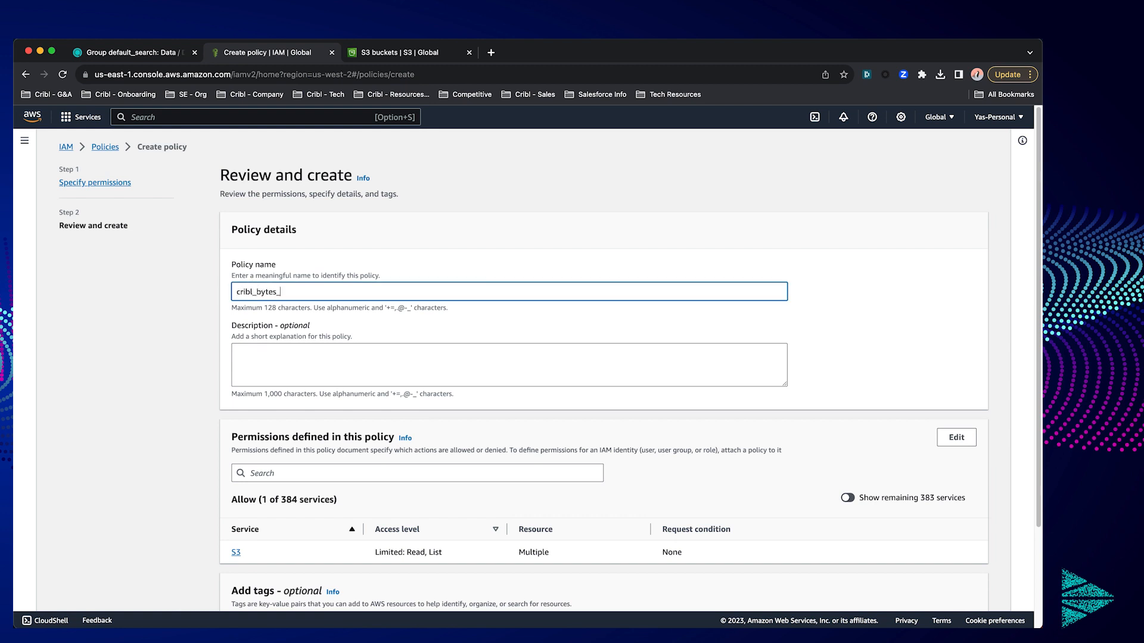
pyautogui.write('s3_')
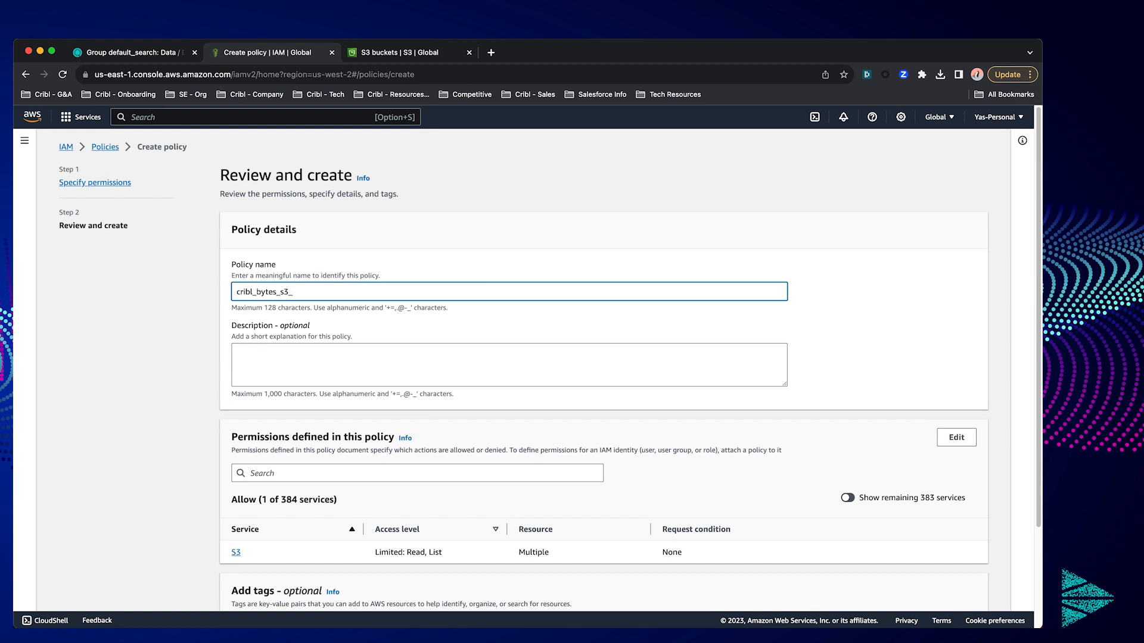
pyautogui.write('access')
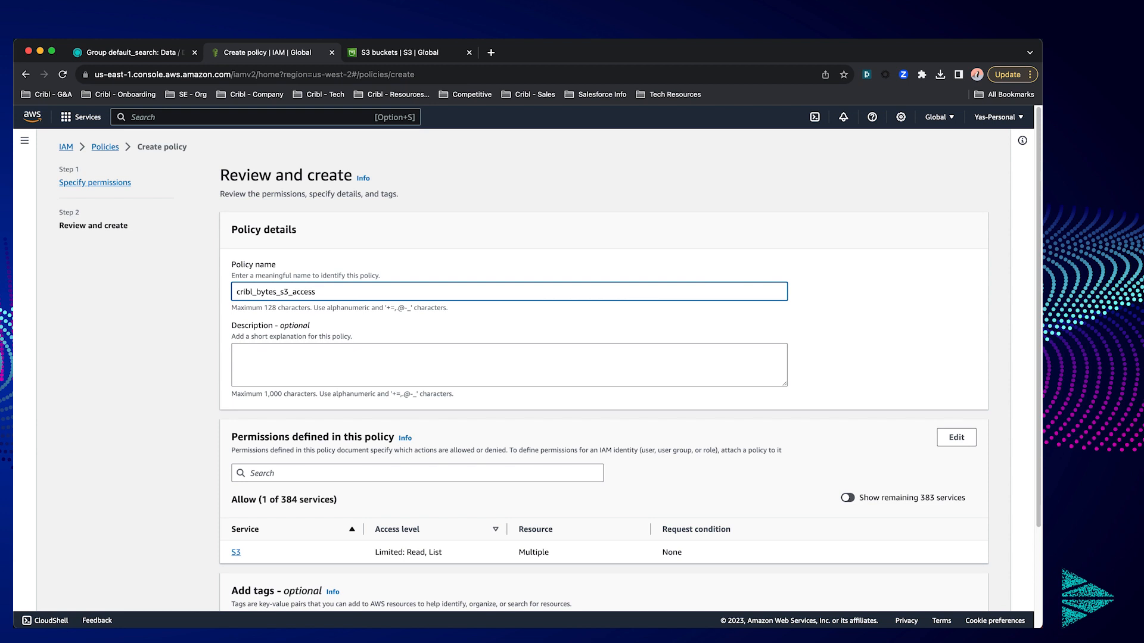
pyautogui.scroll(-3)
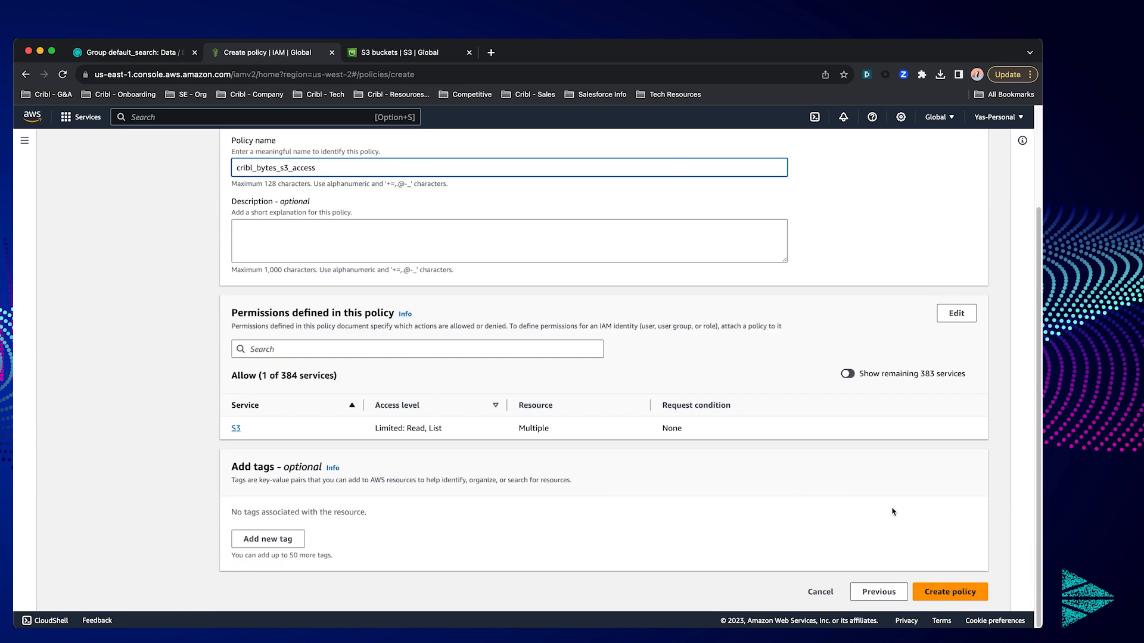
pyautogui.click(949, 592)
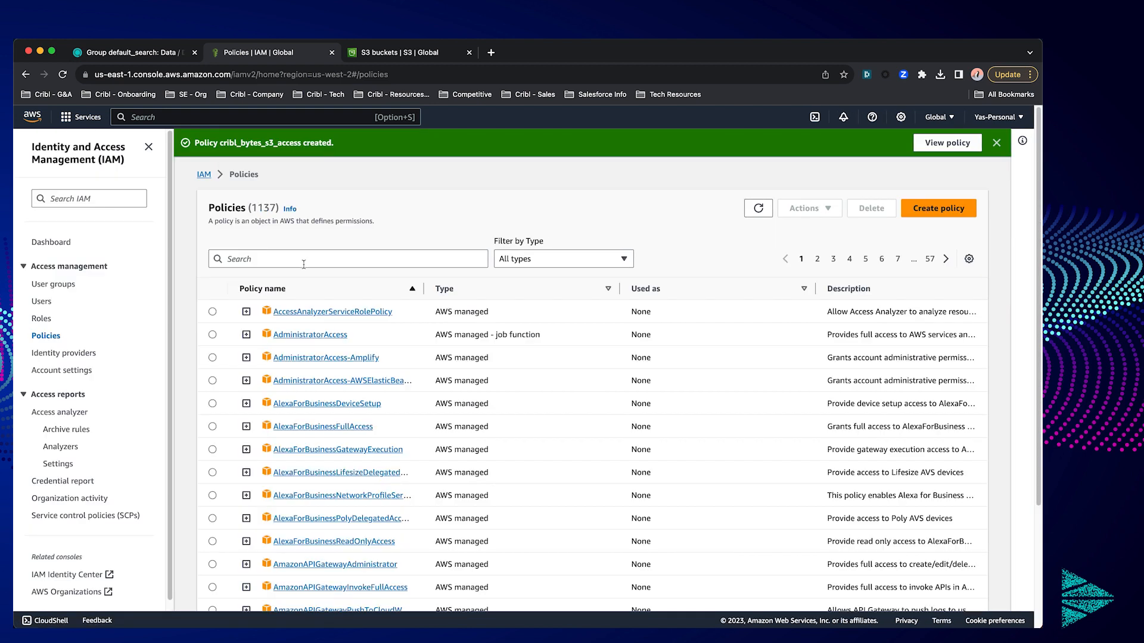
pyautogui.moveTo(301, 261)
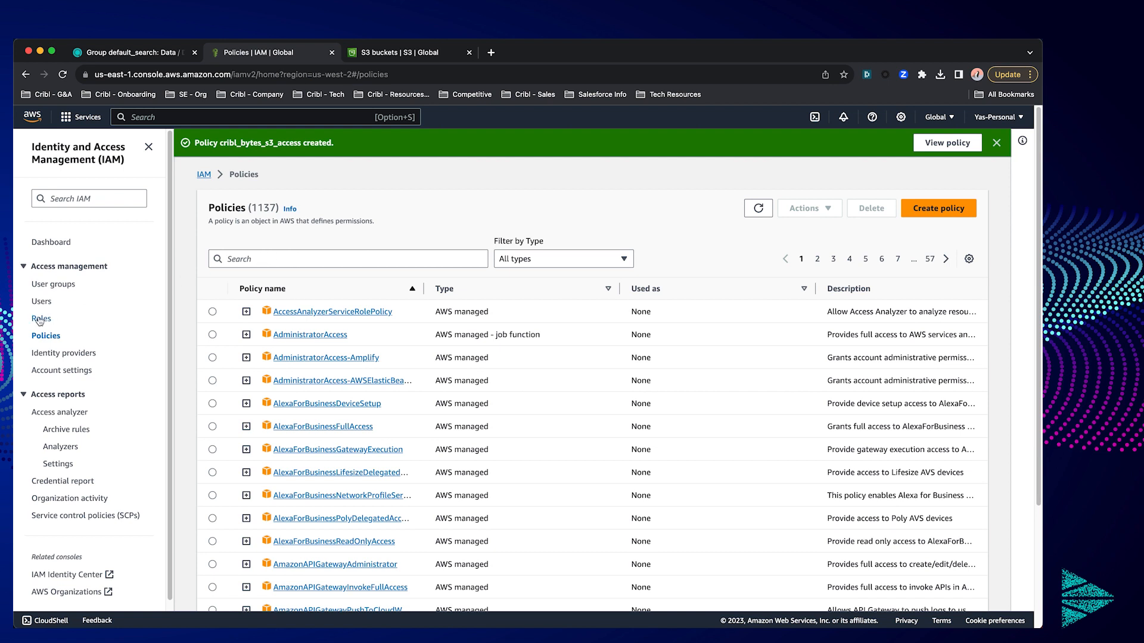
# - Start a new IAM role with a custom trust policy letting search-exec-main assume it
pyautogui.click(41, 319)
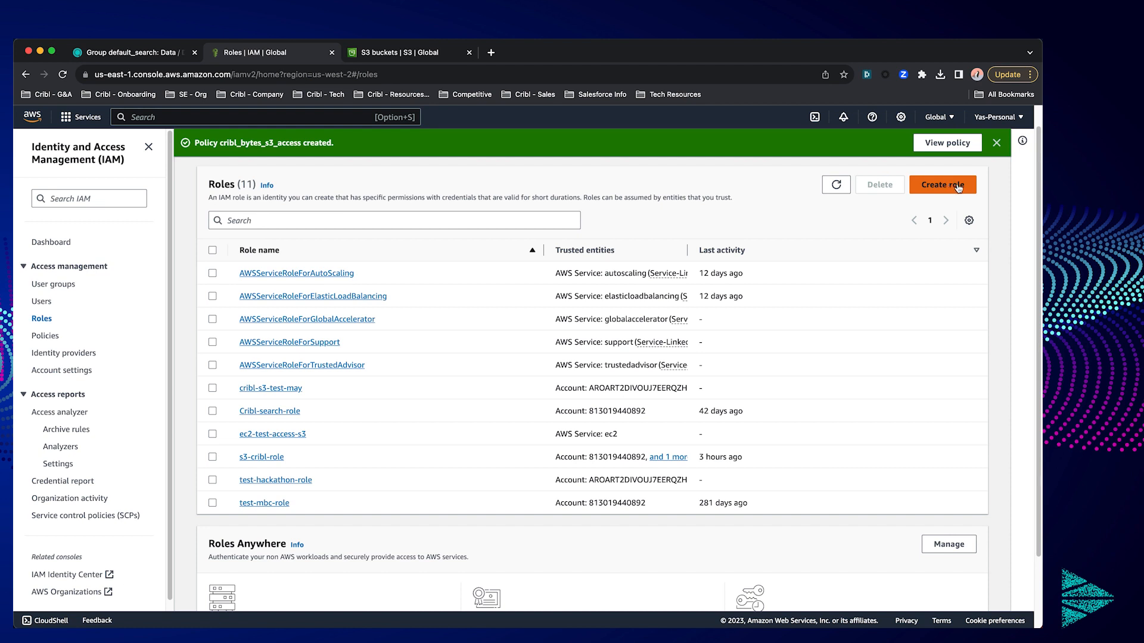
pyautogui.click(941, 185)
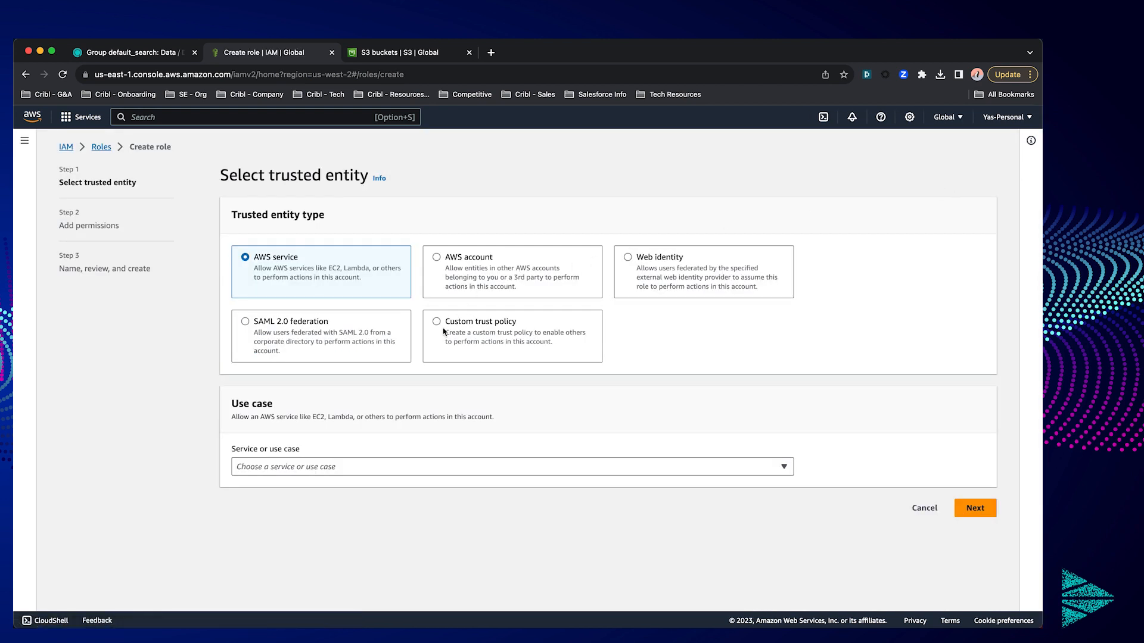
pyautogui.click(436, 321)
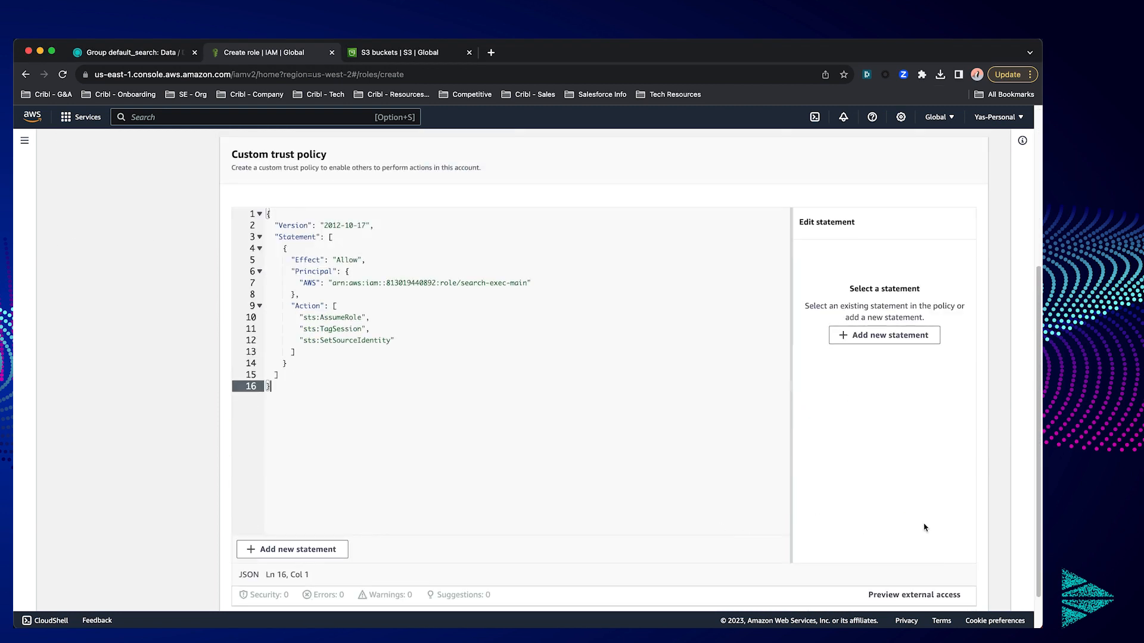
pyautogui.scroll(-3)
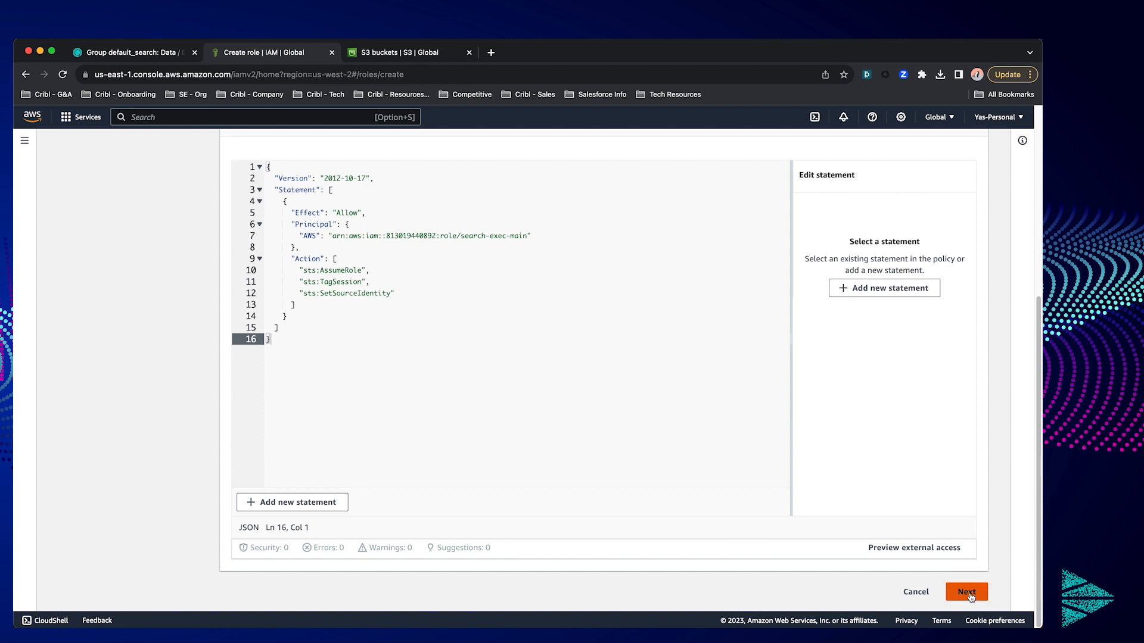
# - Attach the cribl_bytes_s3_access policy to the new role
pyautogui.click(966, 592)
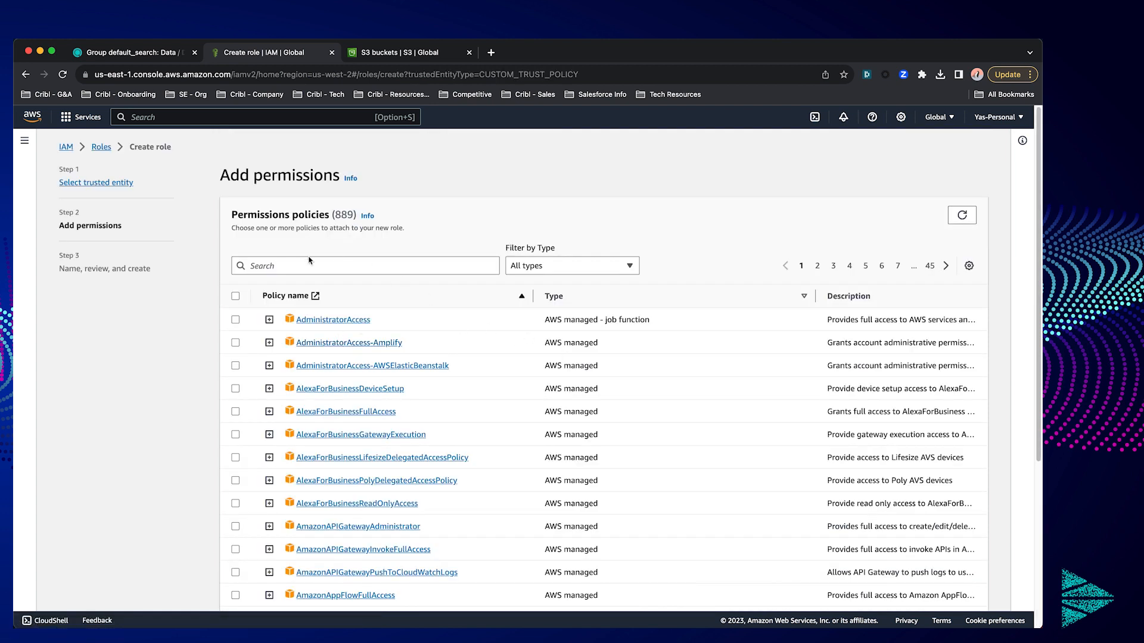
pyautogui.write('cribl_')
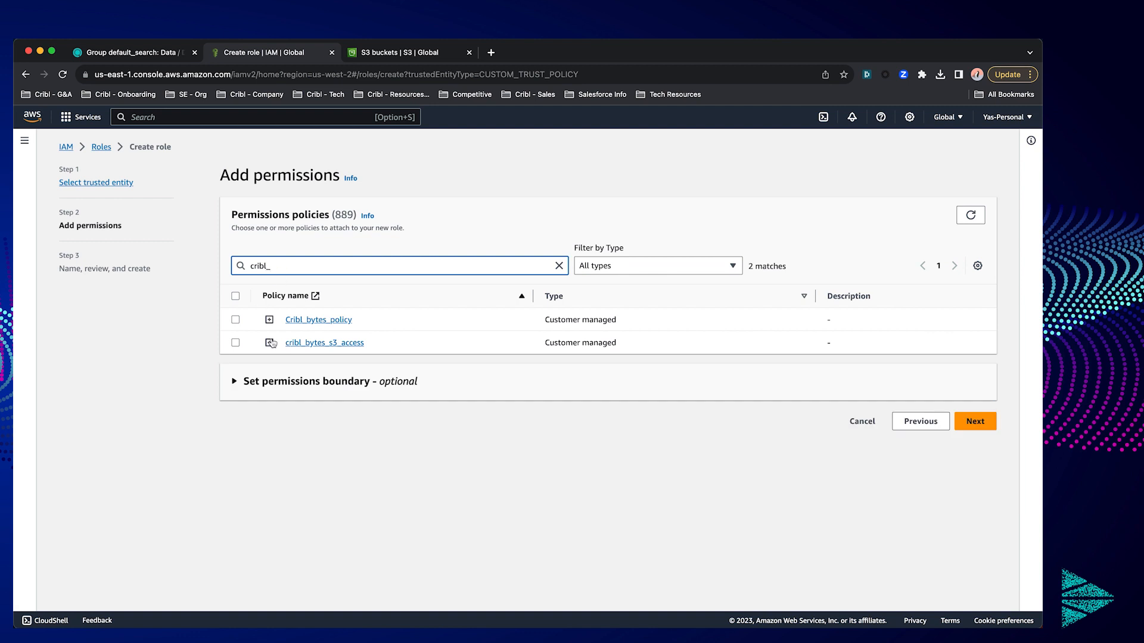
pyautogui.click(234, 342)
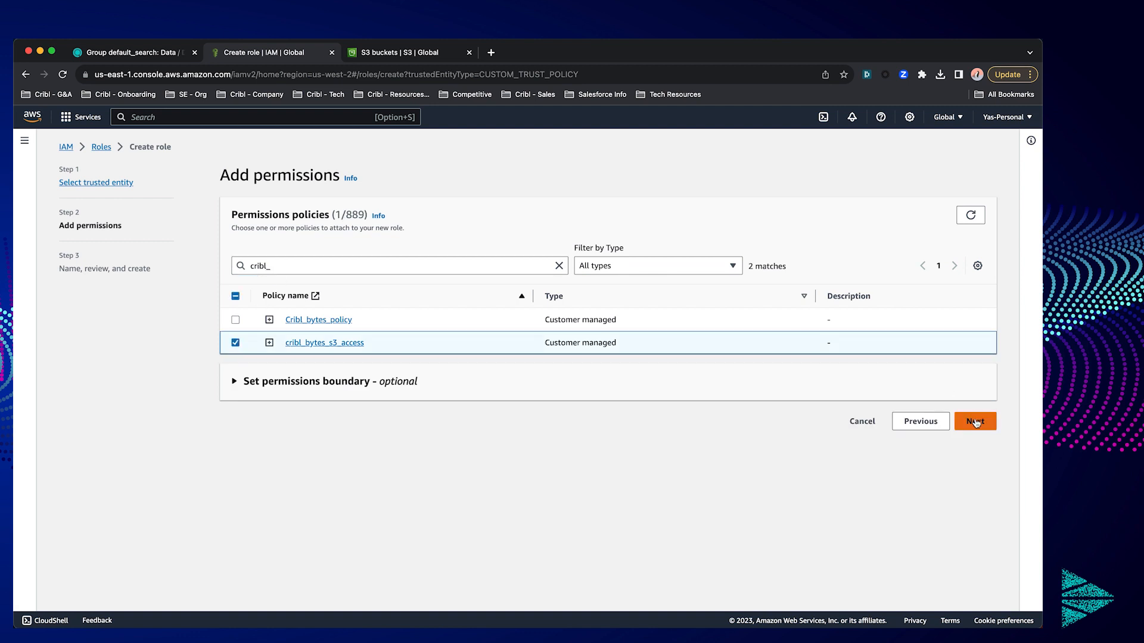
pyautogui.click(976, 420)
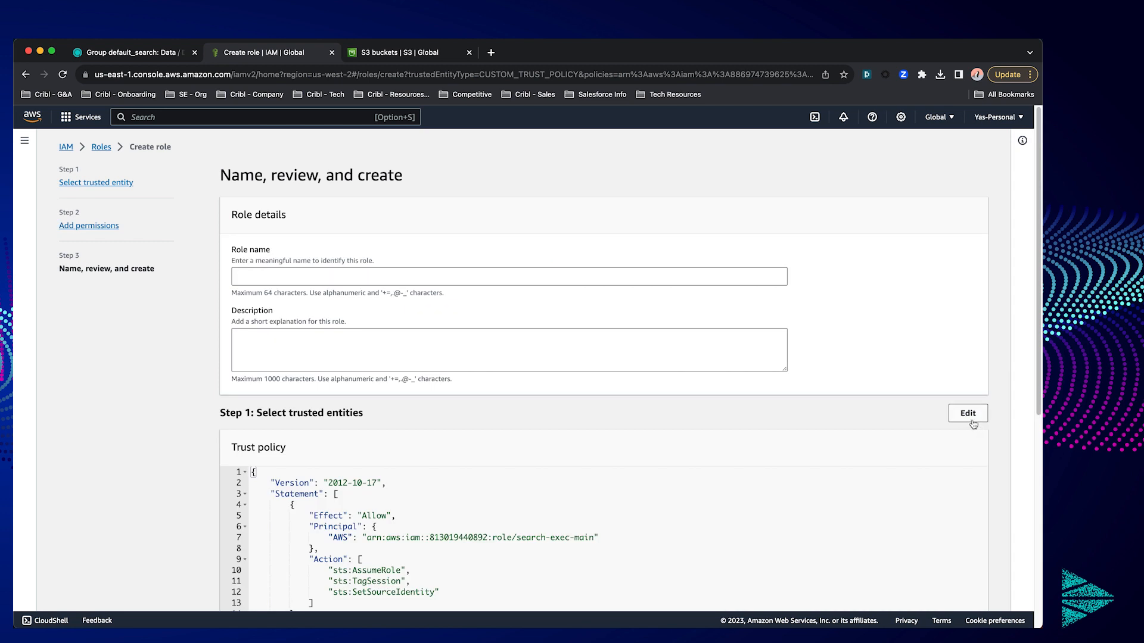
# - Name the role cribl_bytes_role_demo and create it
pyautogui.click(509, 275)
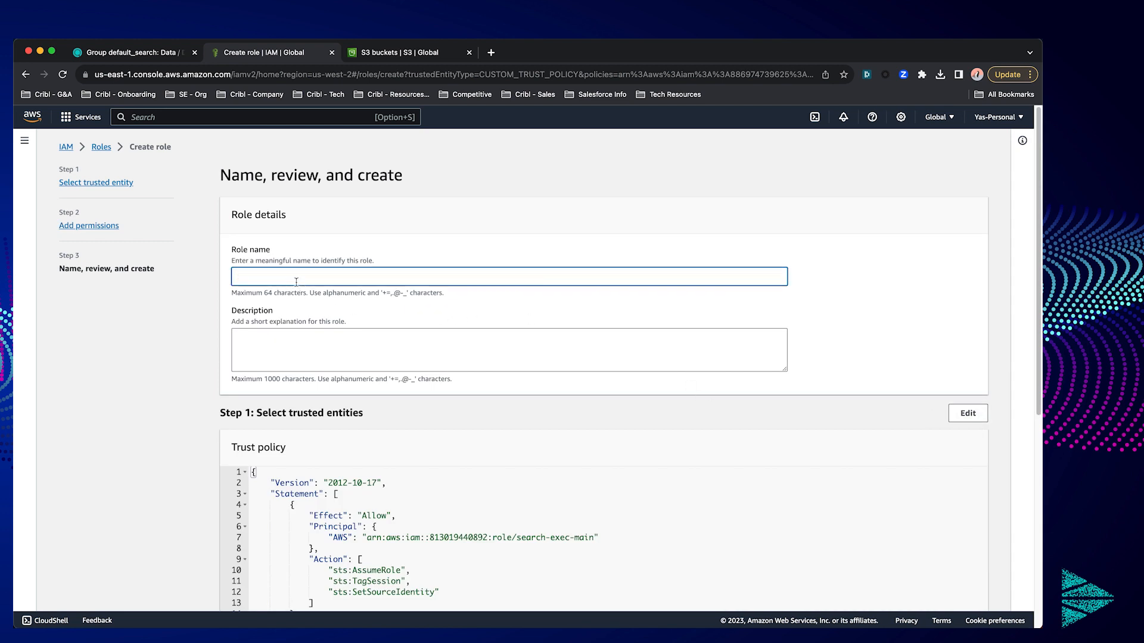
pyautogui.write('cribl_bytes_')
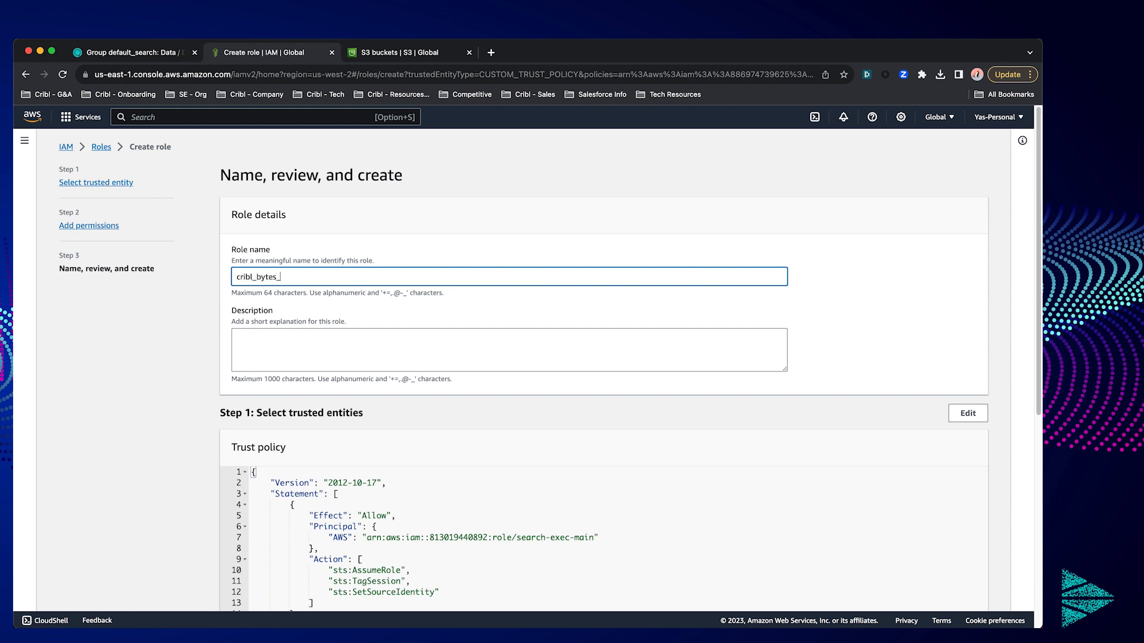
pyautogui.write('role_demo')
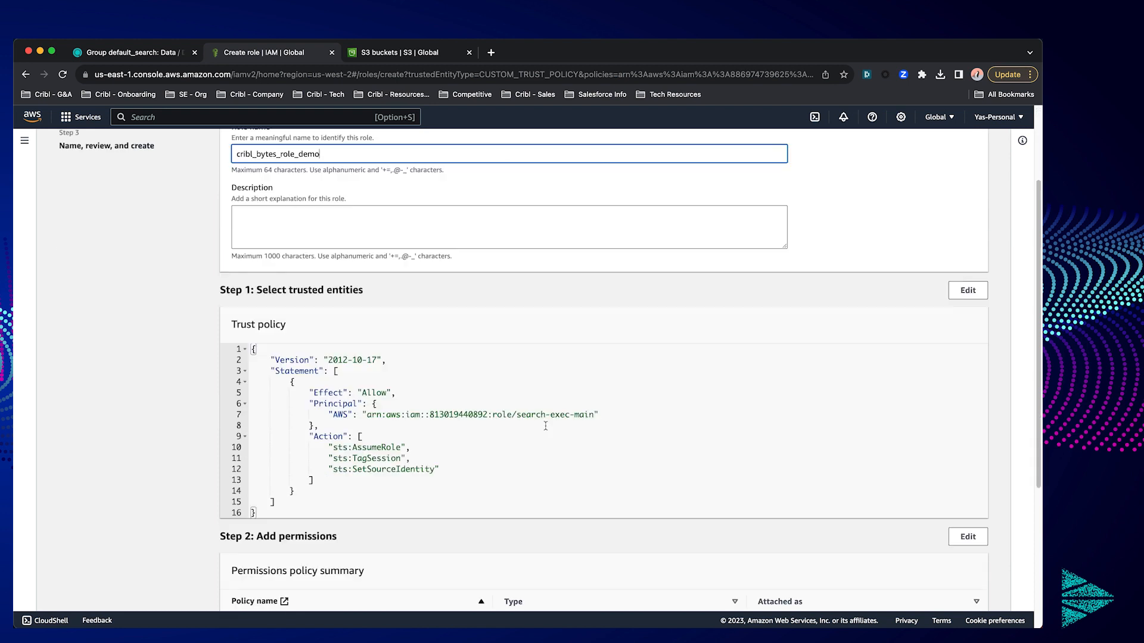
pyautogui.scroll(-3)
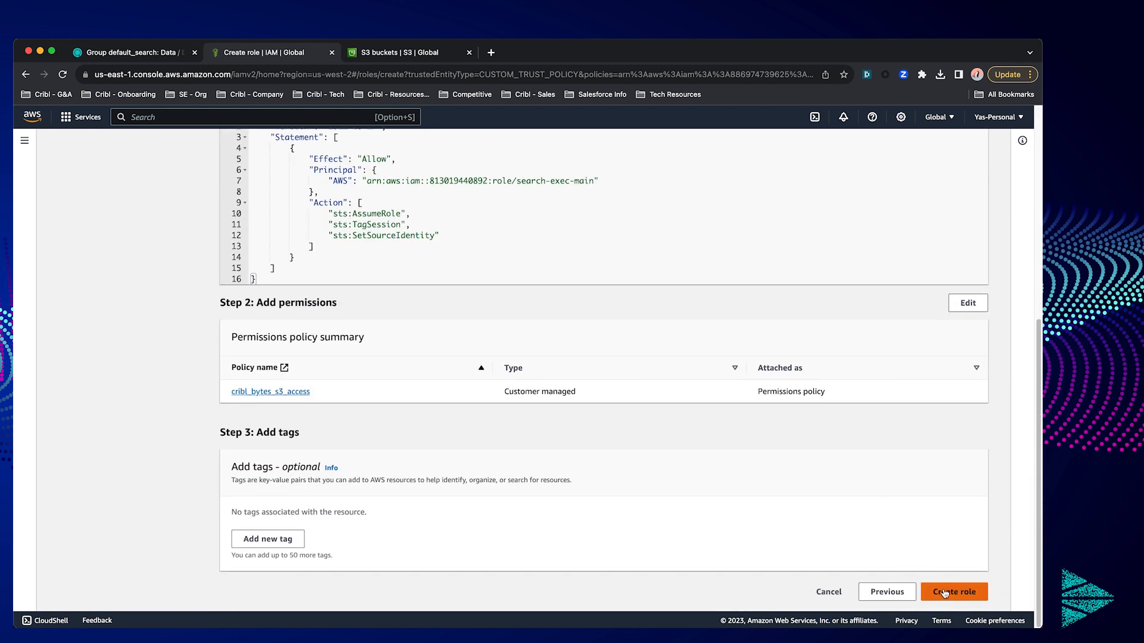
pyautogui.click(953, 592)
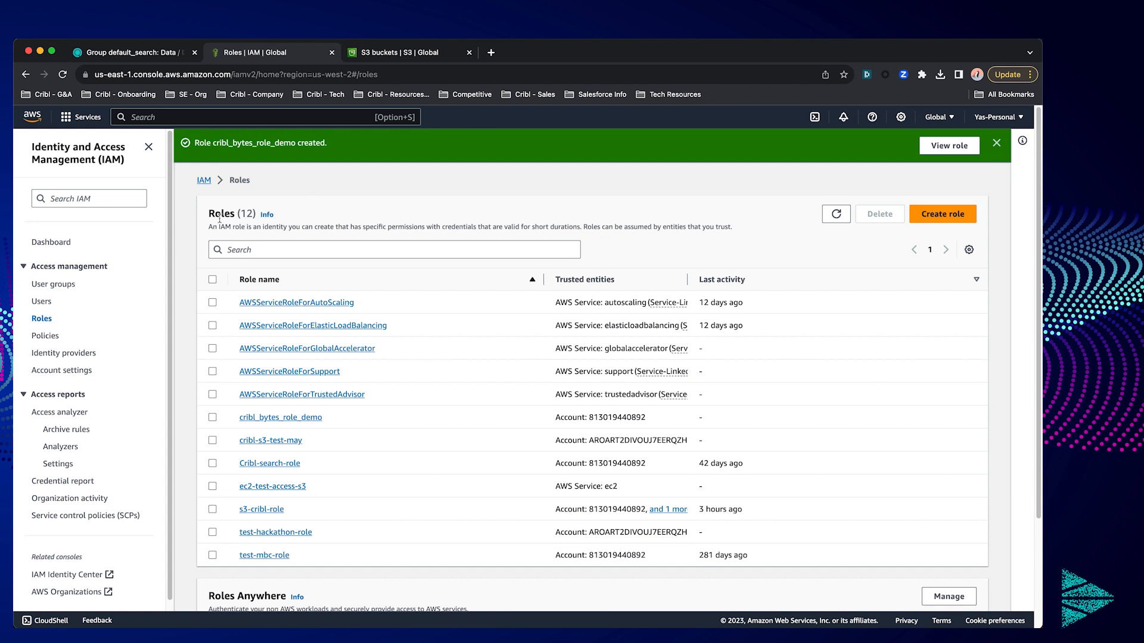
# - Find the cribl_bytes_role_demo role and copy its ARN
pyautogui.write('cribl')
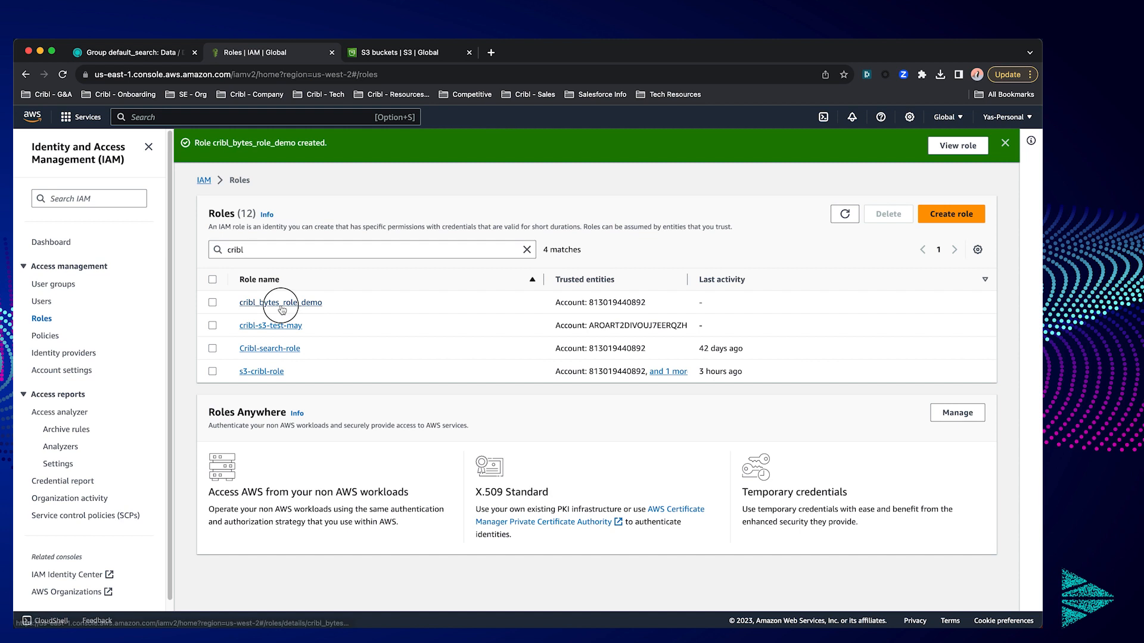
pyautogui.click(279, 302)
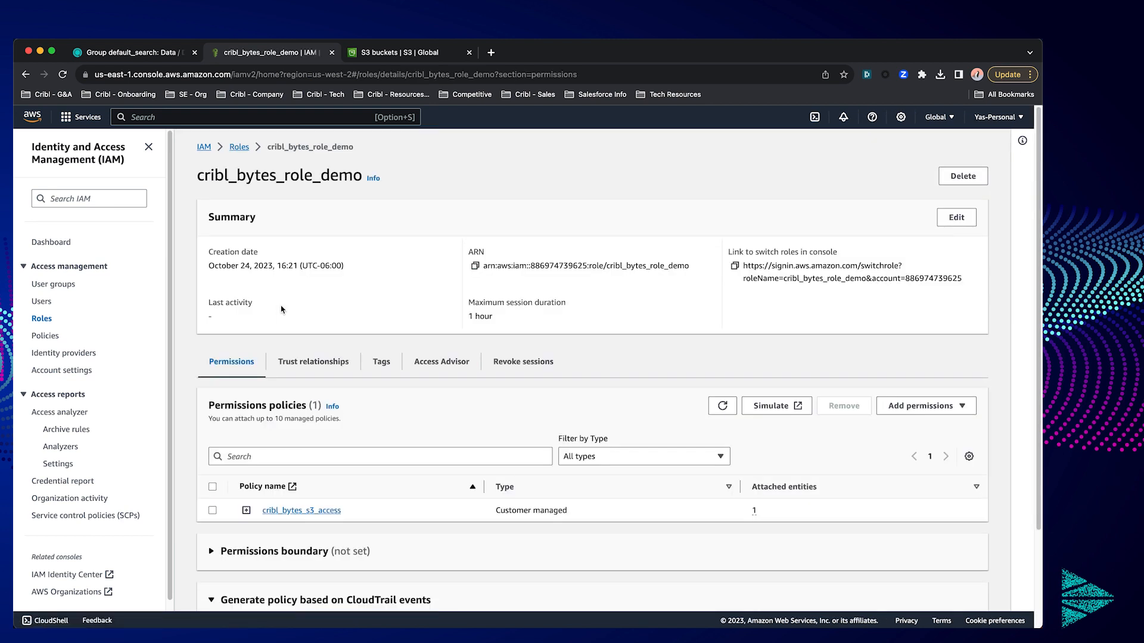
pyautogui.moveTo(472, 310)
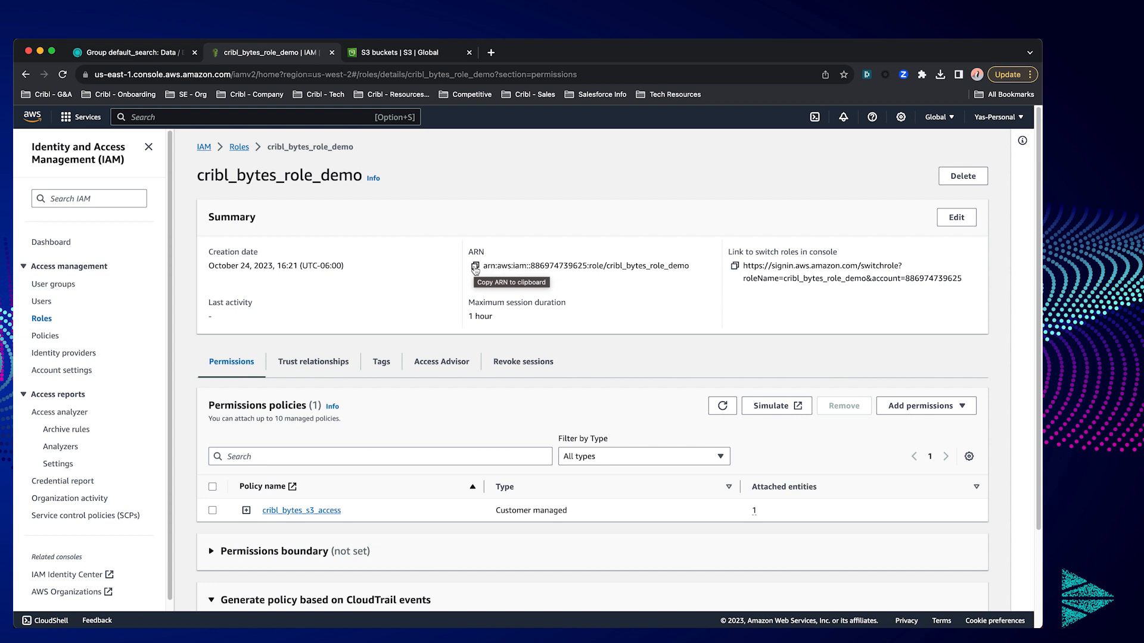
pyautogui.click(476, 266)
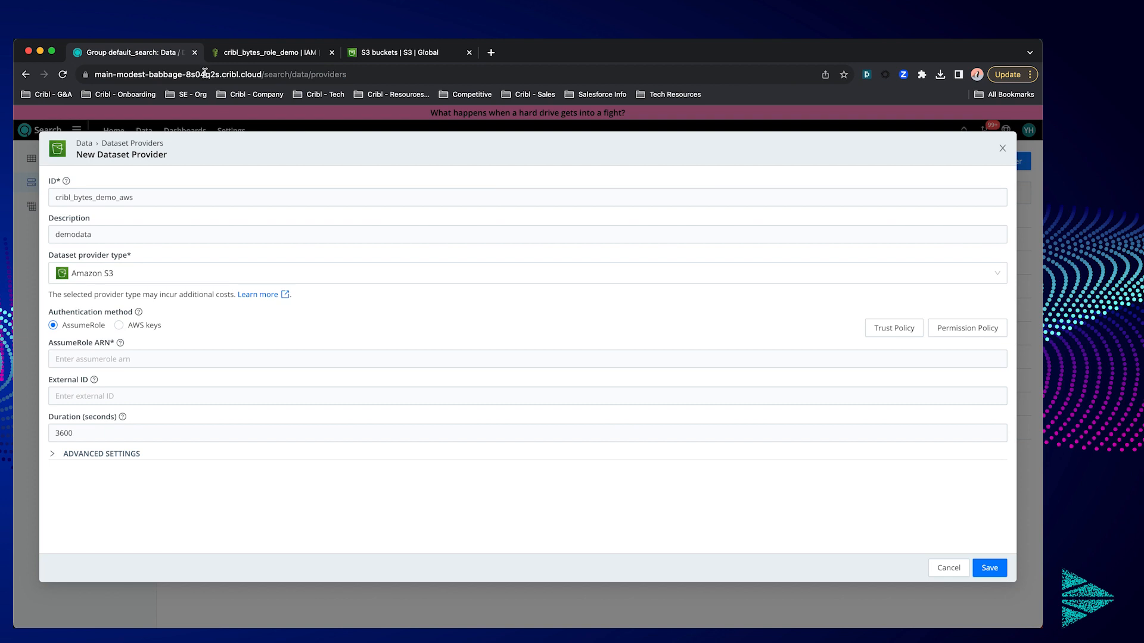
pyautogui.click(526, 358)
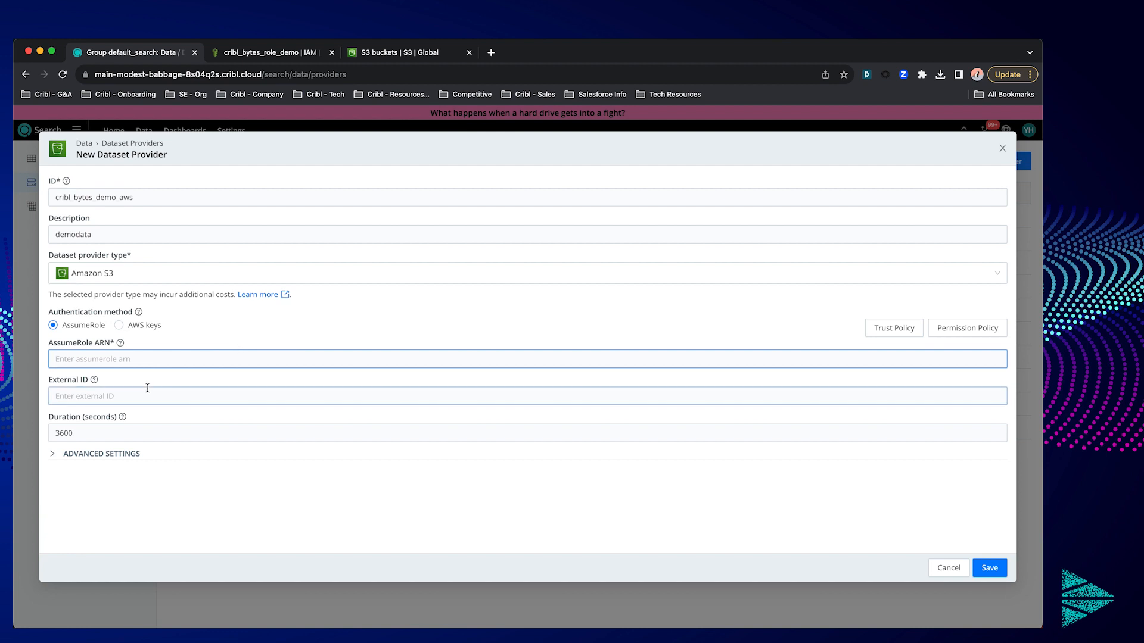
pyautogui.write('arn:aws:iam::886974739625:role/cribl_bytes_role_demo')
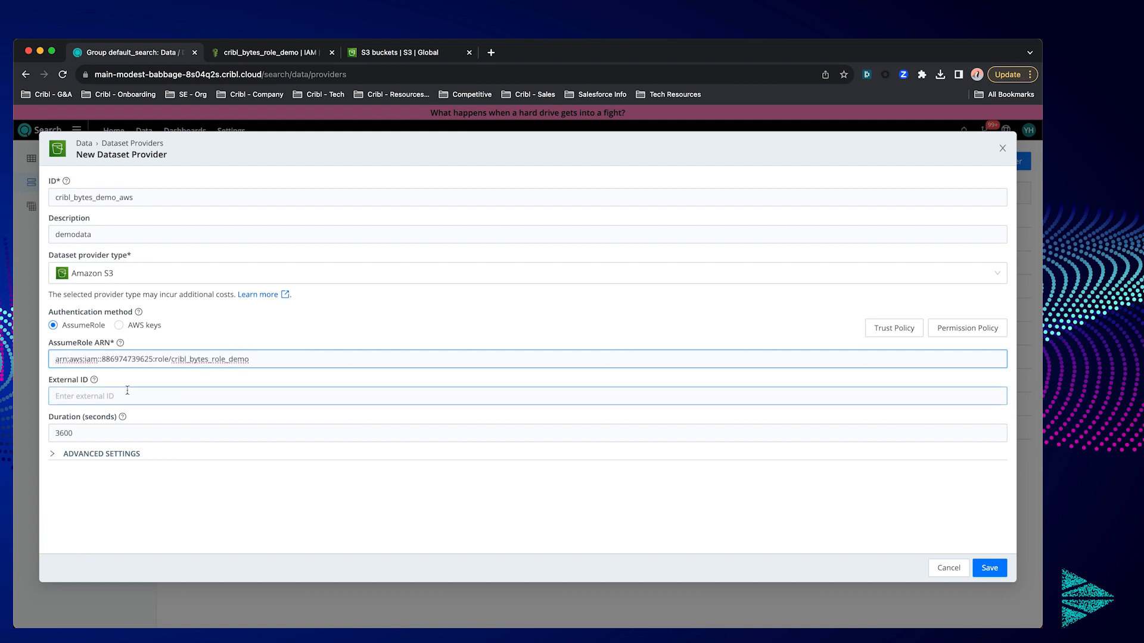
pyautogui.click(528, 396)
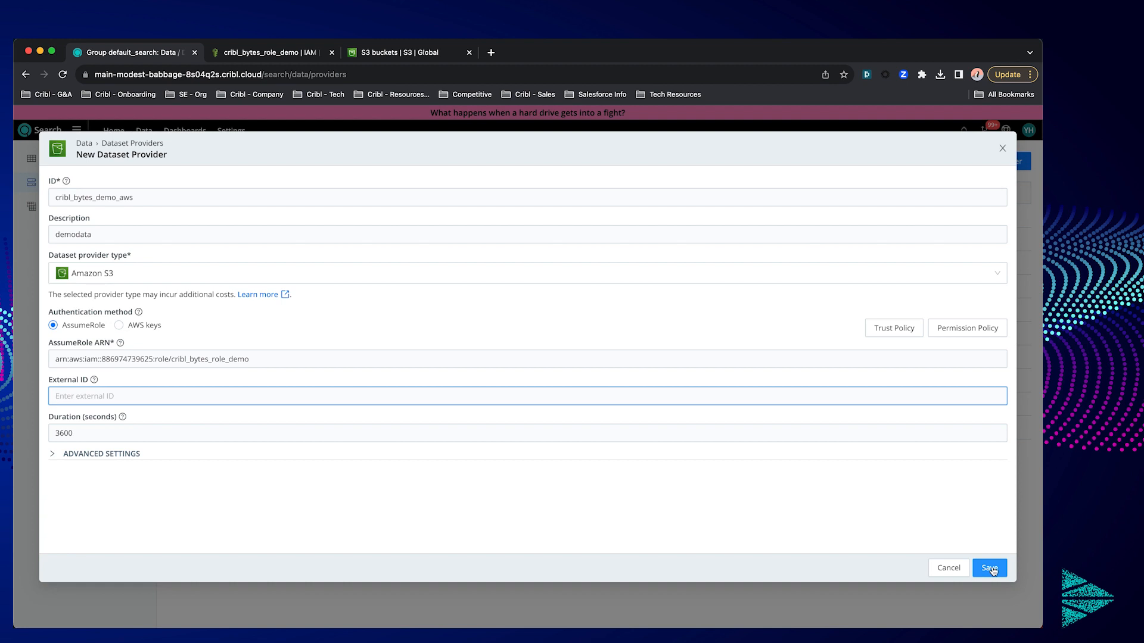
pyautogui.click(989, 567)
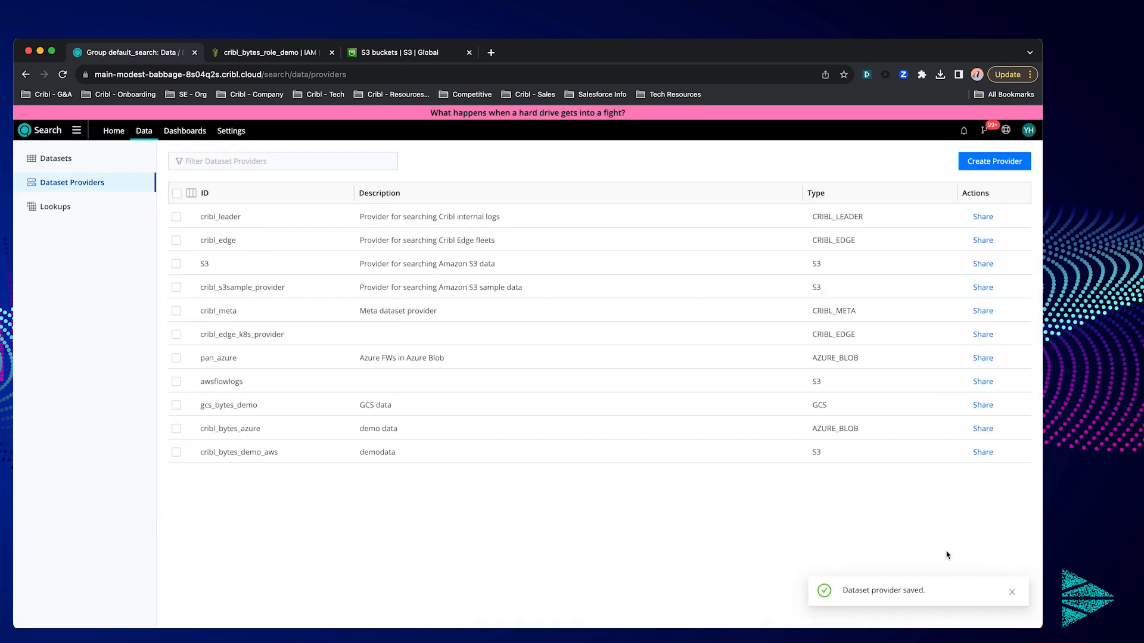
pyautogui.moveTo(459, 588)
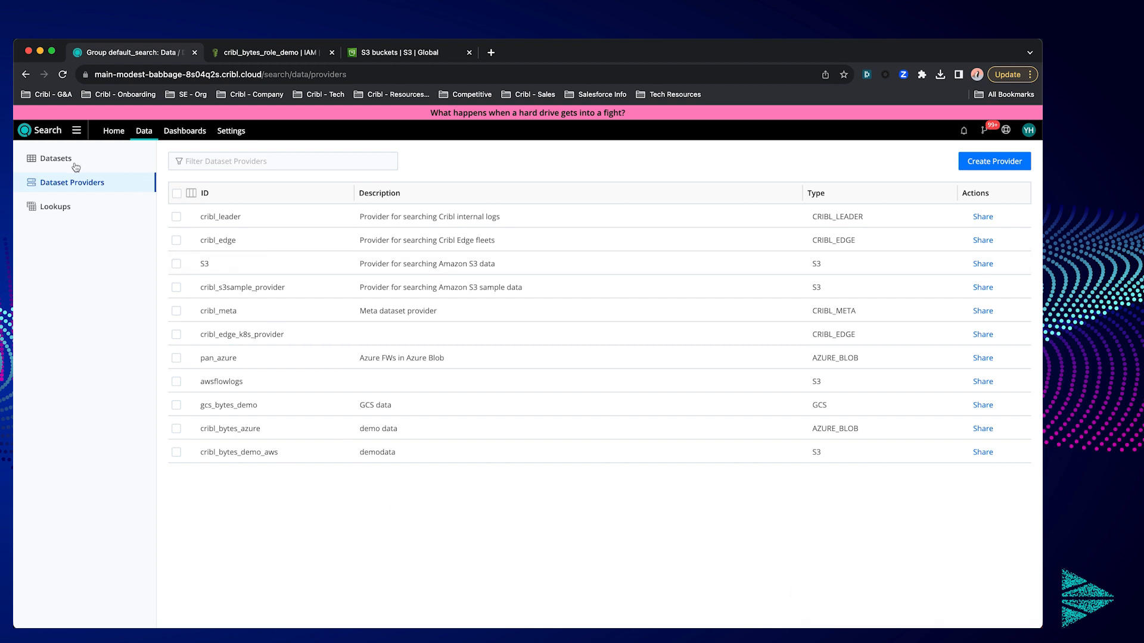
# - Show the Datasets list with awstest, gcs_dataset and azure_data
pyautogui.click(55, 159)
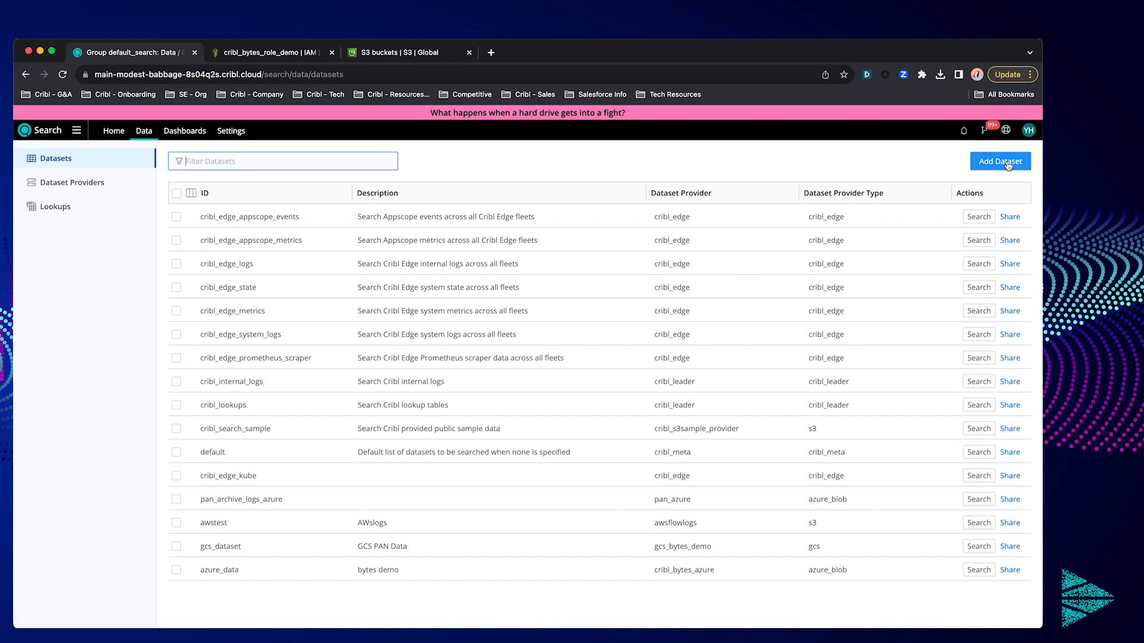
# - Add a dataset with ID aws_demo_data_cribl_bytes and description demo Data
pyautogui.click(1000, 161)
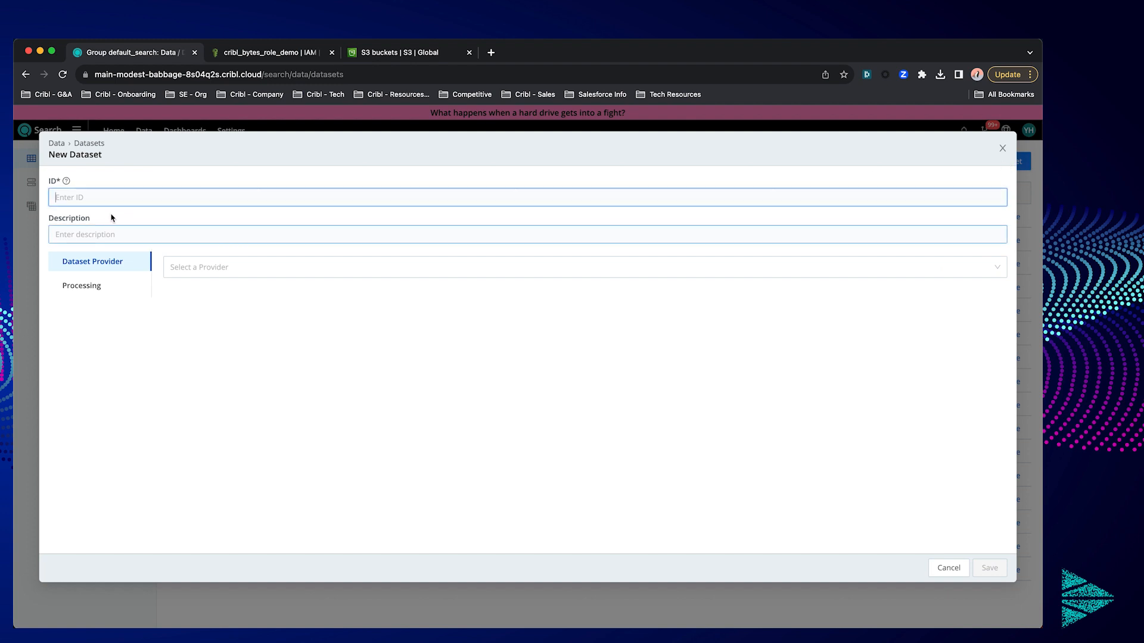
pyautogui.write('aws_')
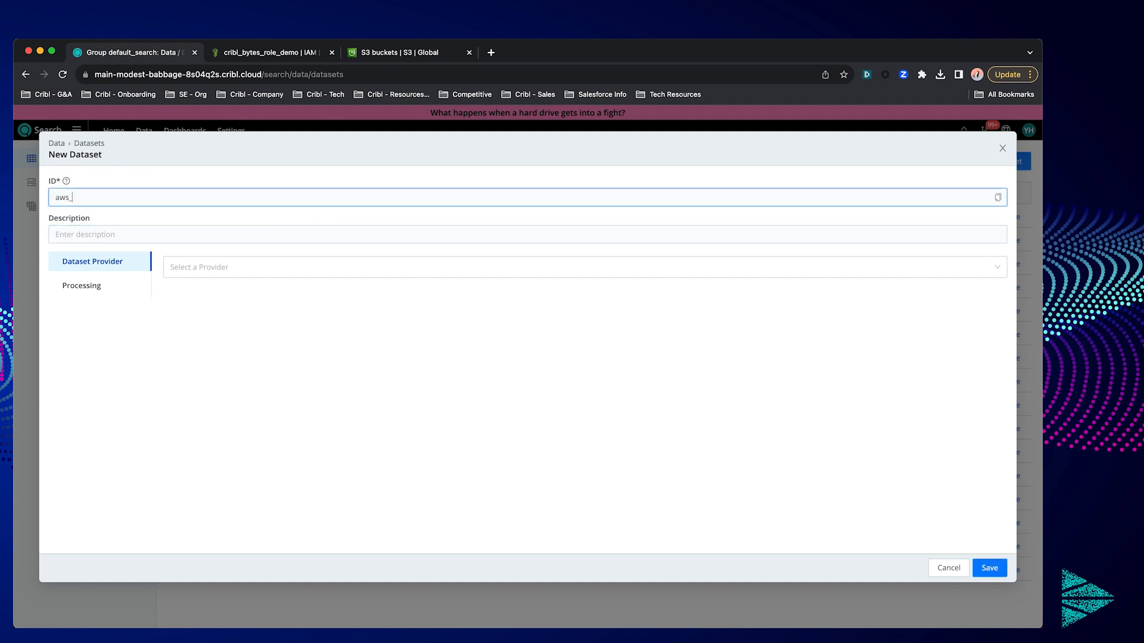
pyautogui.write('demo_data_')
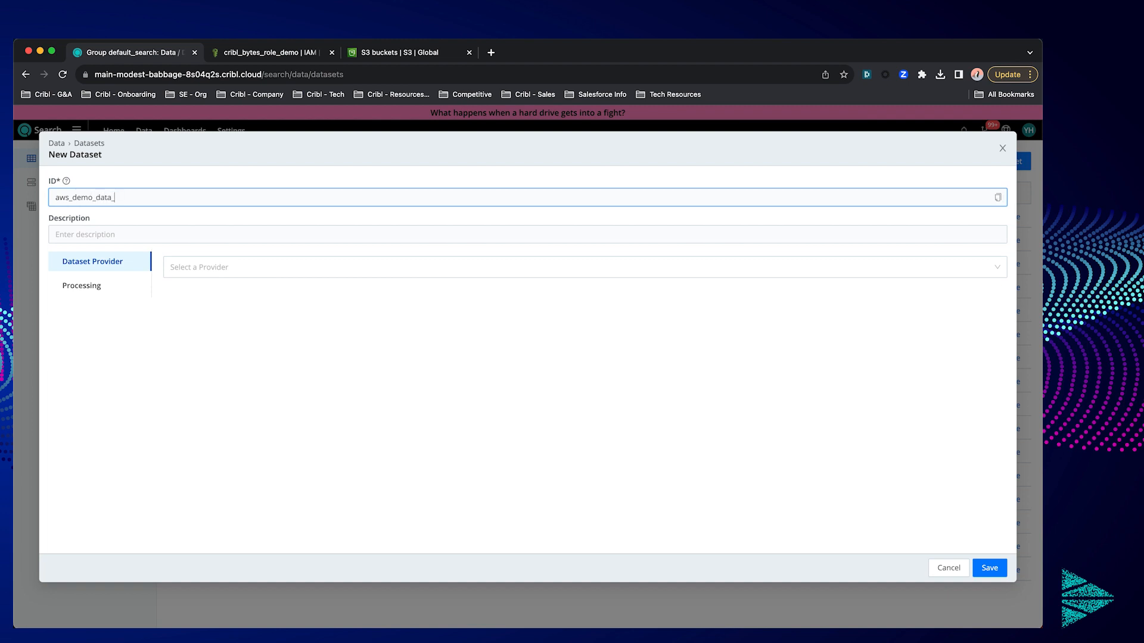
pyautogui.write('cribl_bytes')
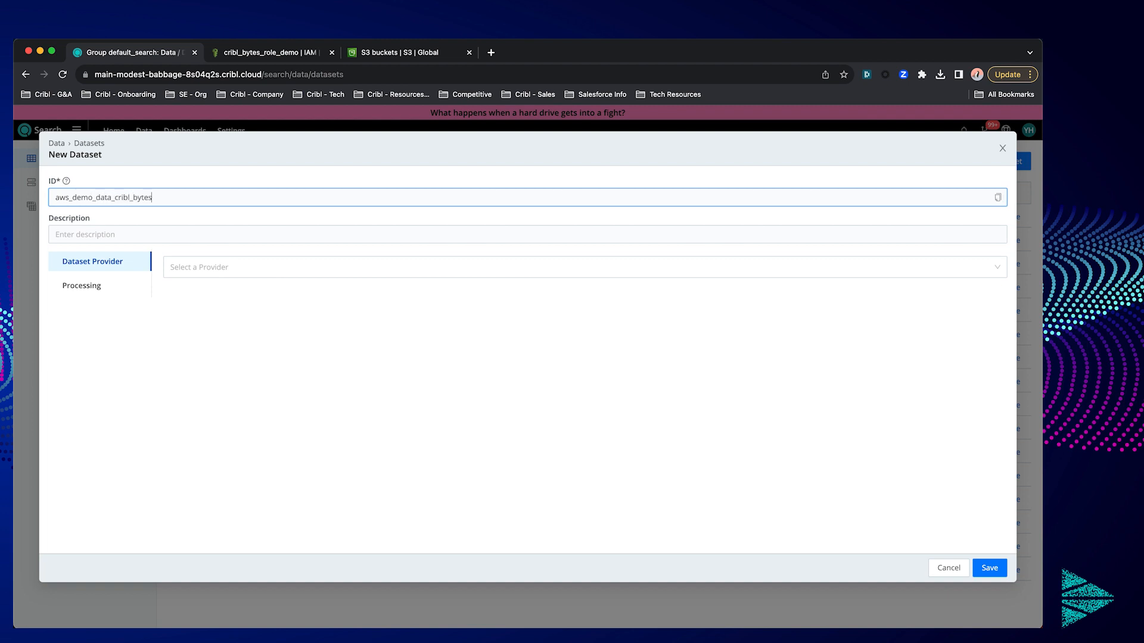
pyautogui.write('demo D')
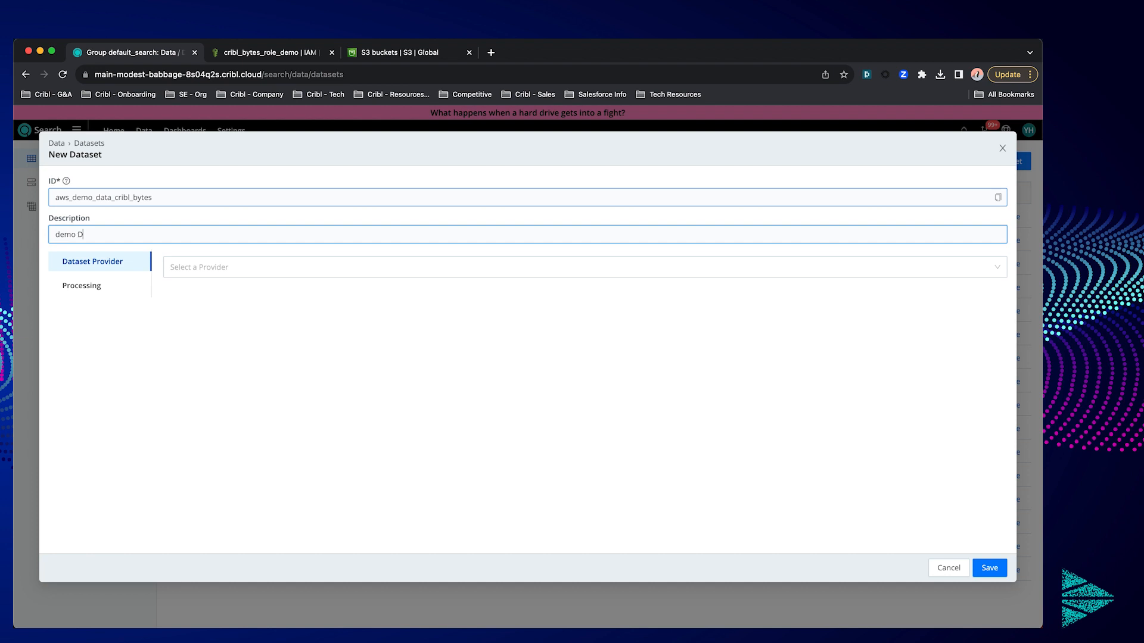
# - Choose cribl_bytes_demo_aws as the dataset's provider
pyautogui.click(584, 267)
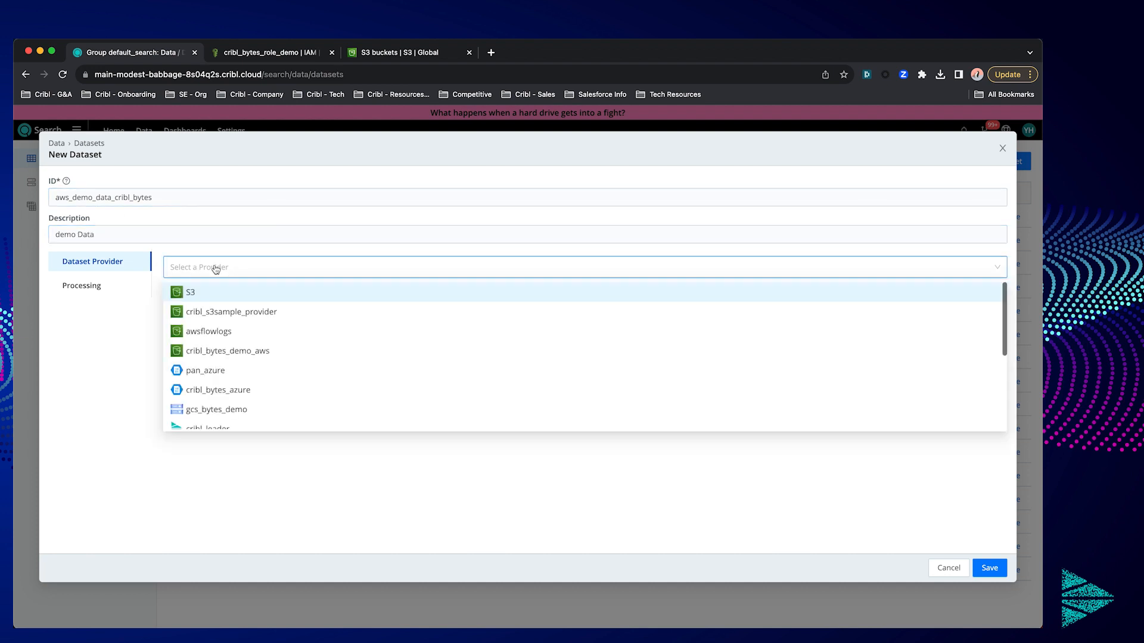
pyautogui.moveTo(246, 349)
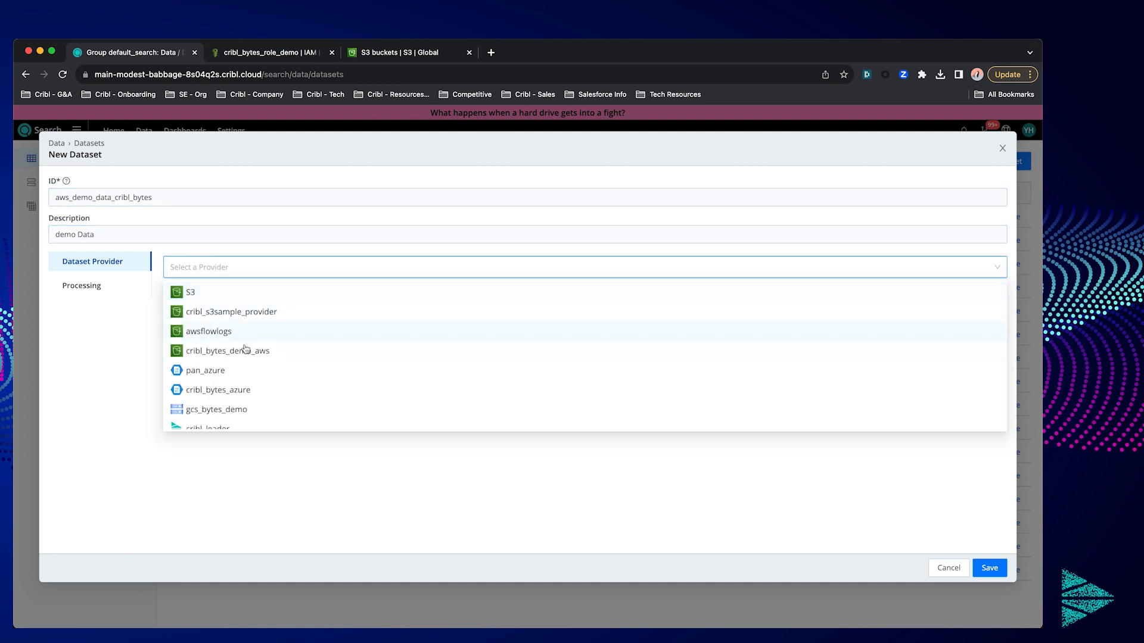
pyautogui.click(226, 350)
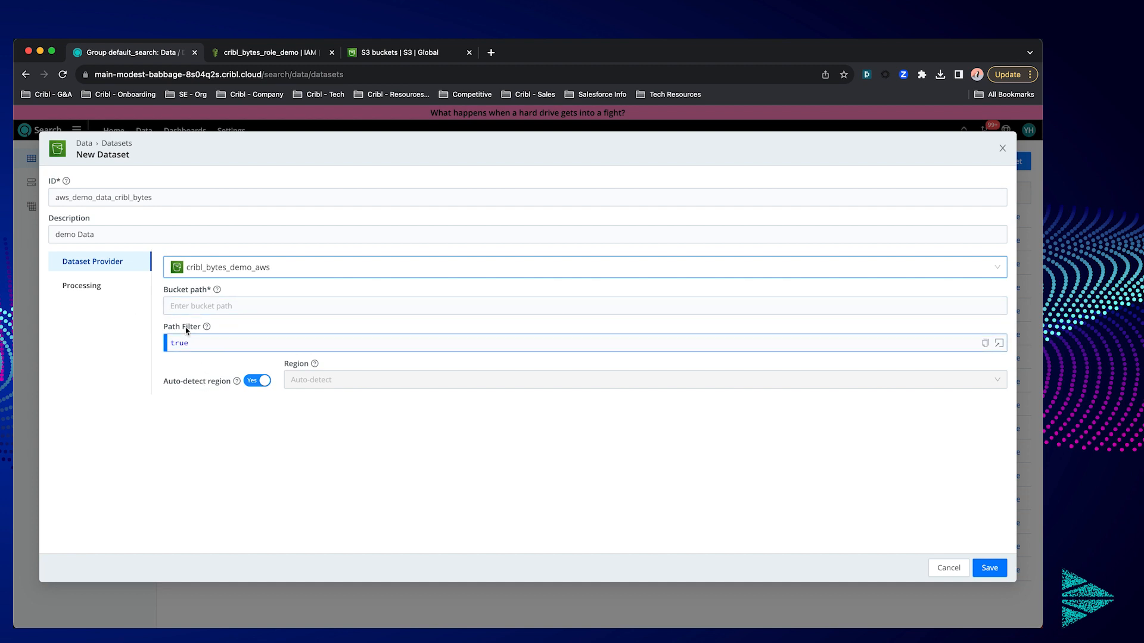
# - Set the bucket path to test-pan-archive/archive/${_time:%Y}/${_time:%m}/${_time:%d}/ and show the processing settings
pyautogui.click(584, 306)
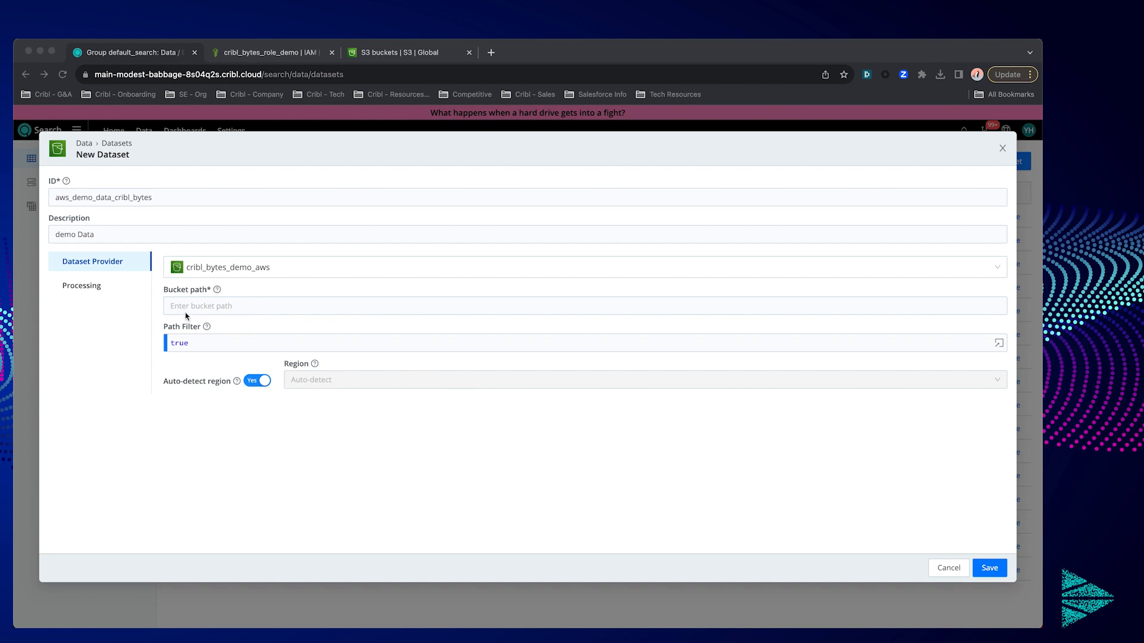
pyautogui.write('test-pan-archive/archive/${_time:%Y}/${_time:%m}/${_time:%d}/')
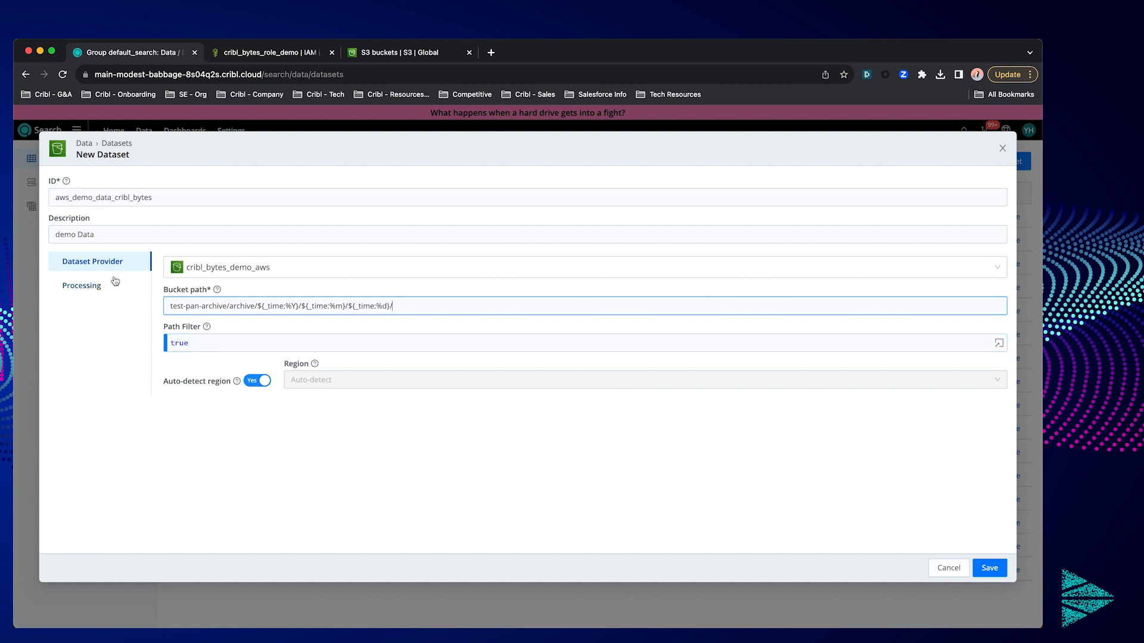
pyautogui.click(82, 285)
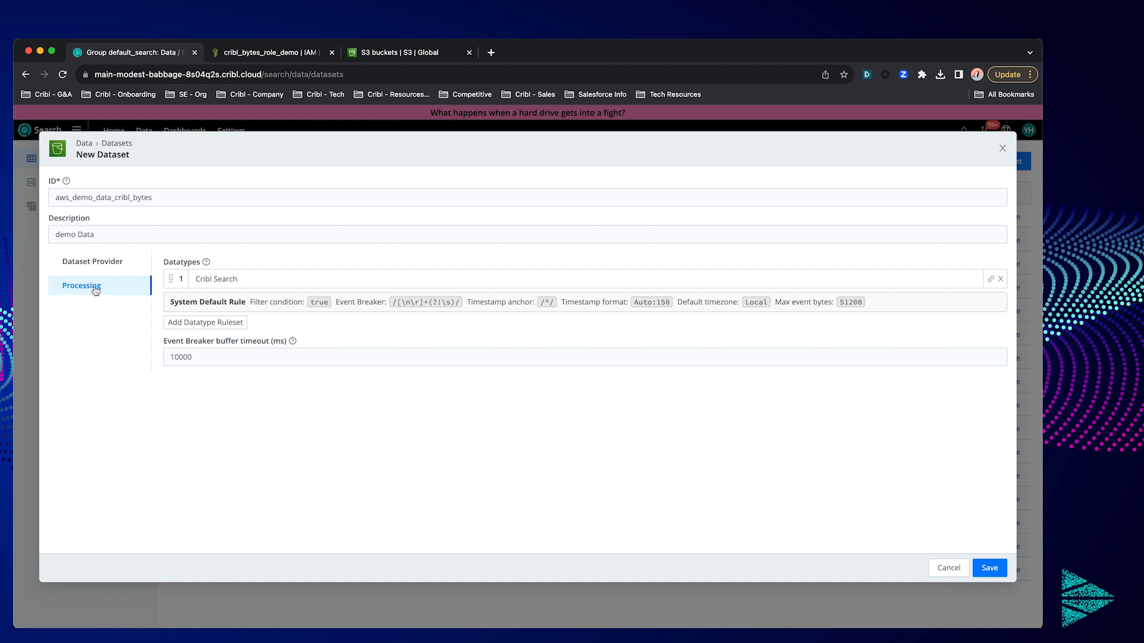
# - Assign the Cribl Search _raw Data datatype and save the dataset
pyautogui.click(255, 235)
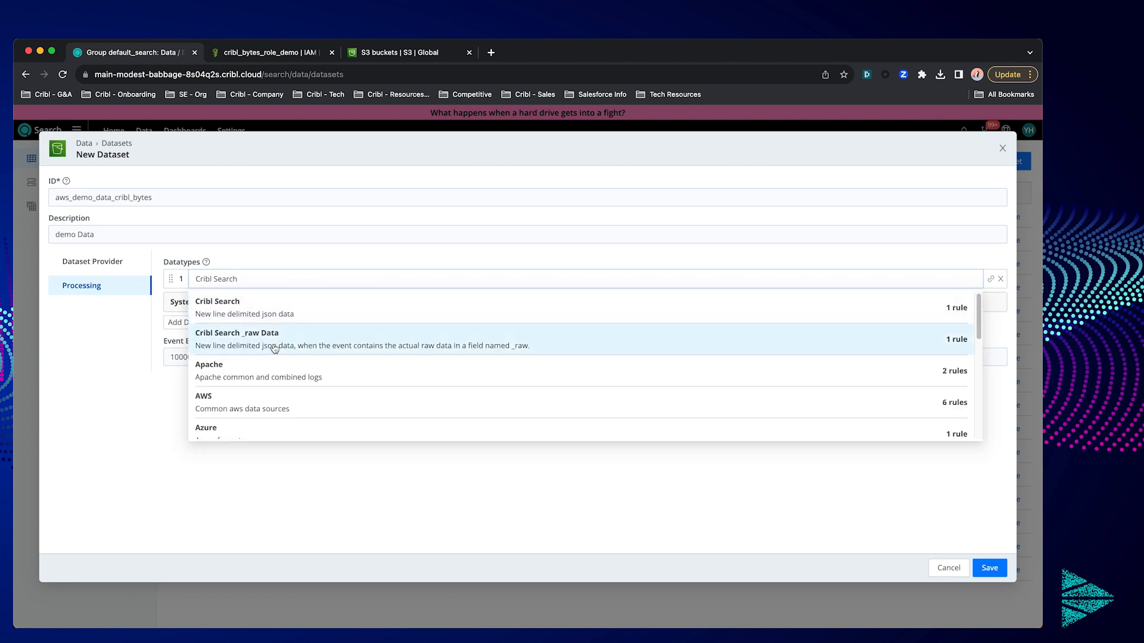
pyautogui.click(237, 339)
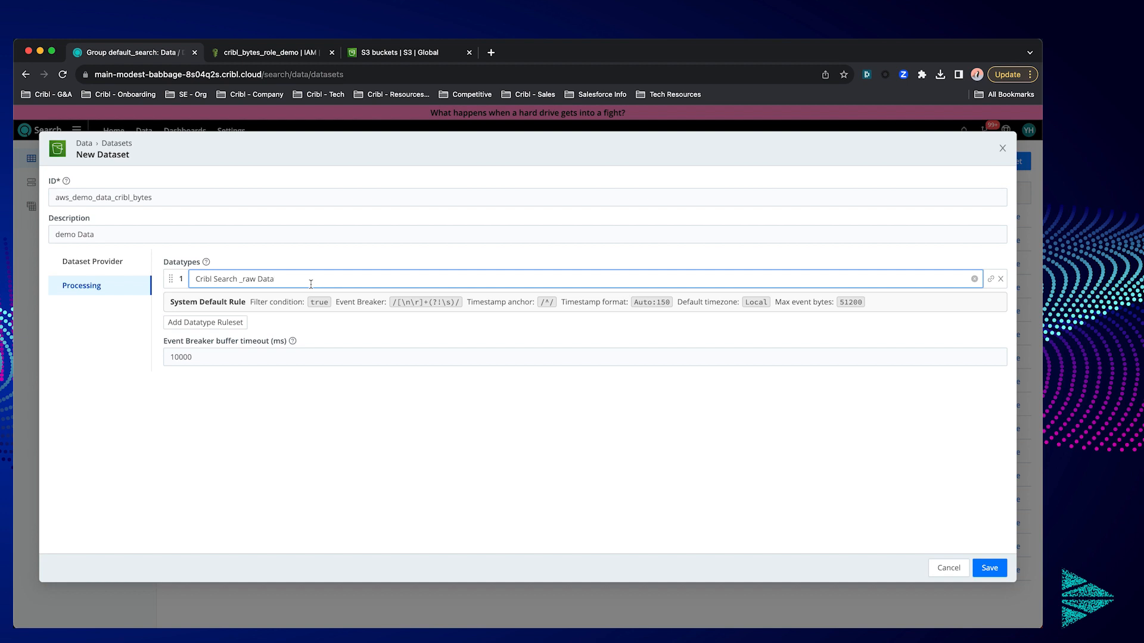
pyautogui.moveTo(457, 303)
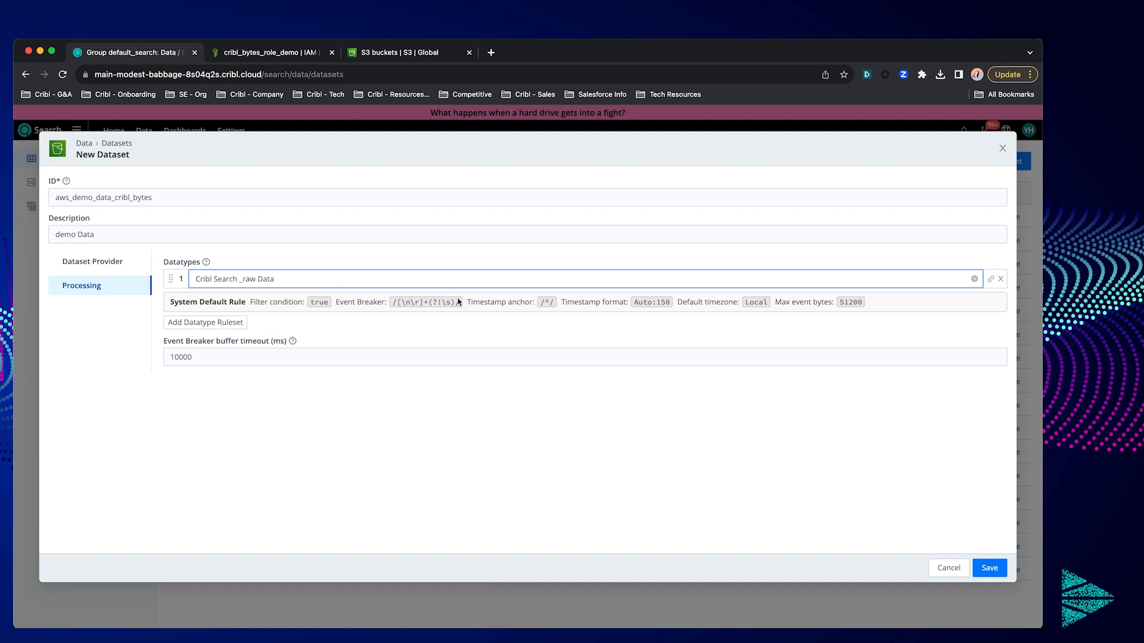
pyautogui.click(990, 568)
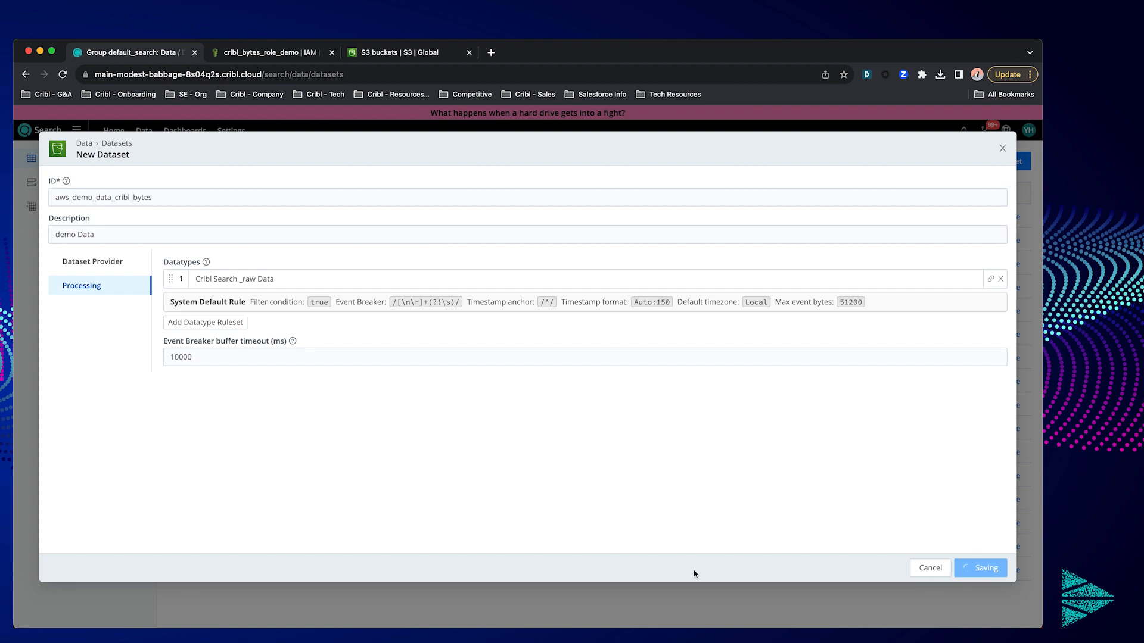
pyautogui.click(984, 568)
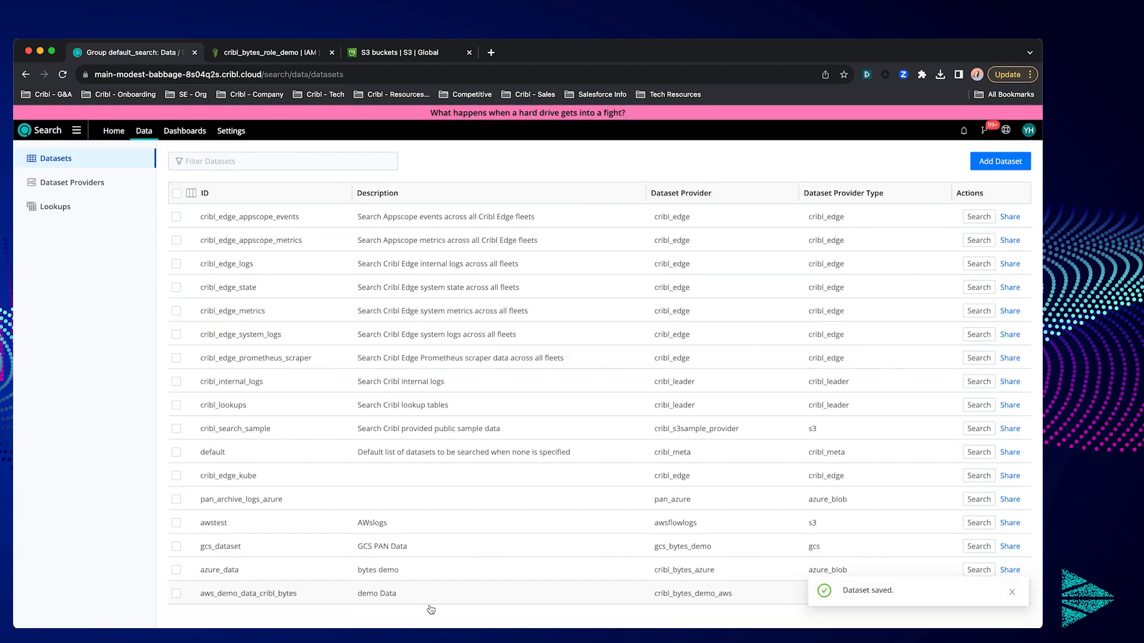
pyautogui.moveTo(611, 509)
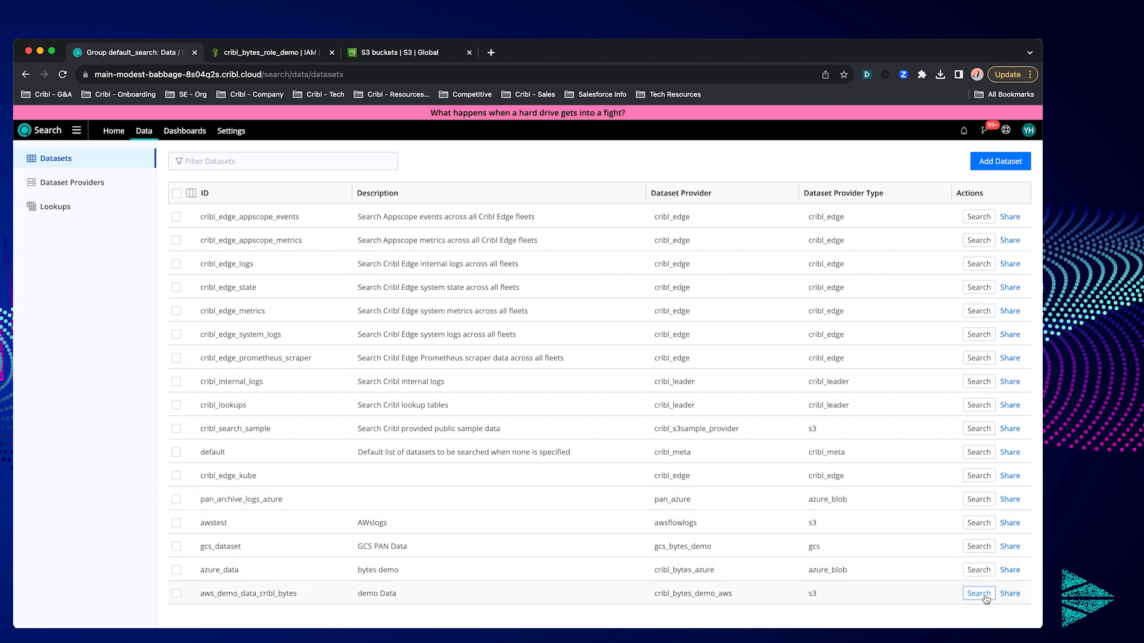
# - Search dataset="aws_demo_data_cribl_bytes" | limit 1000 to return 1000 PAN traffic events
pyautogui.click(978, 593)
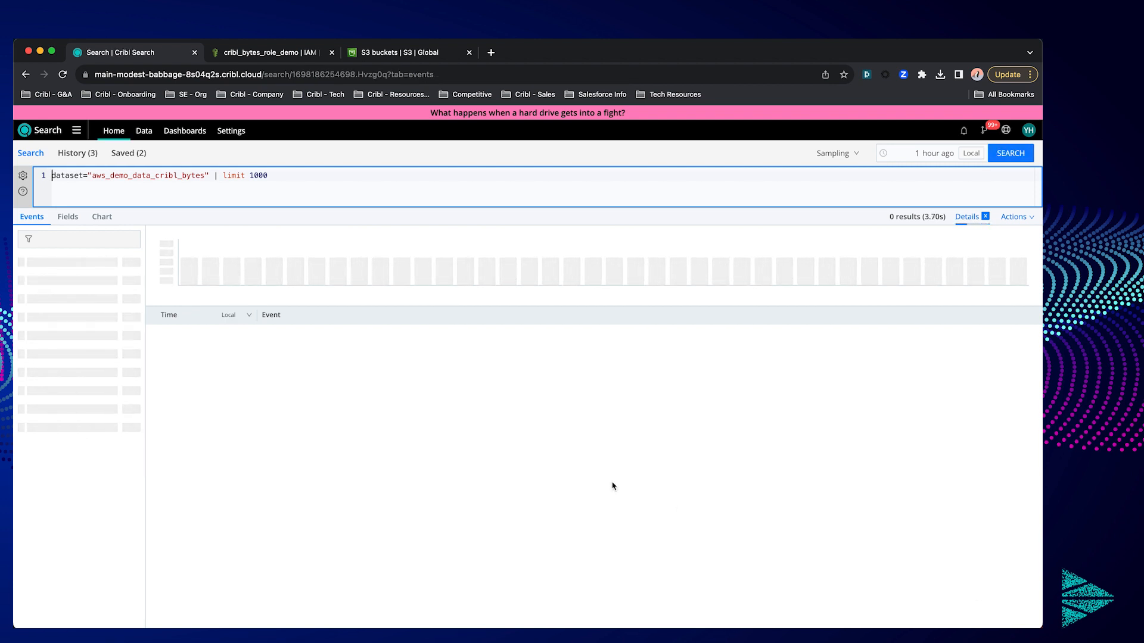
pyautogui.click(1011, 153)
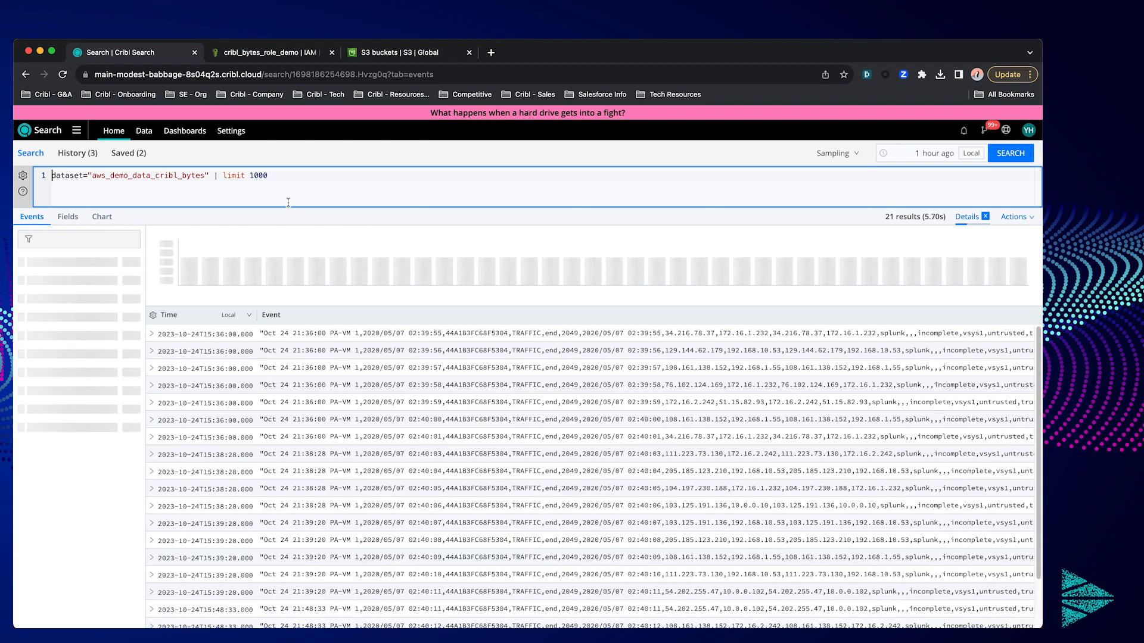
pyautogui.click(1009, 153)
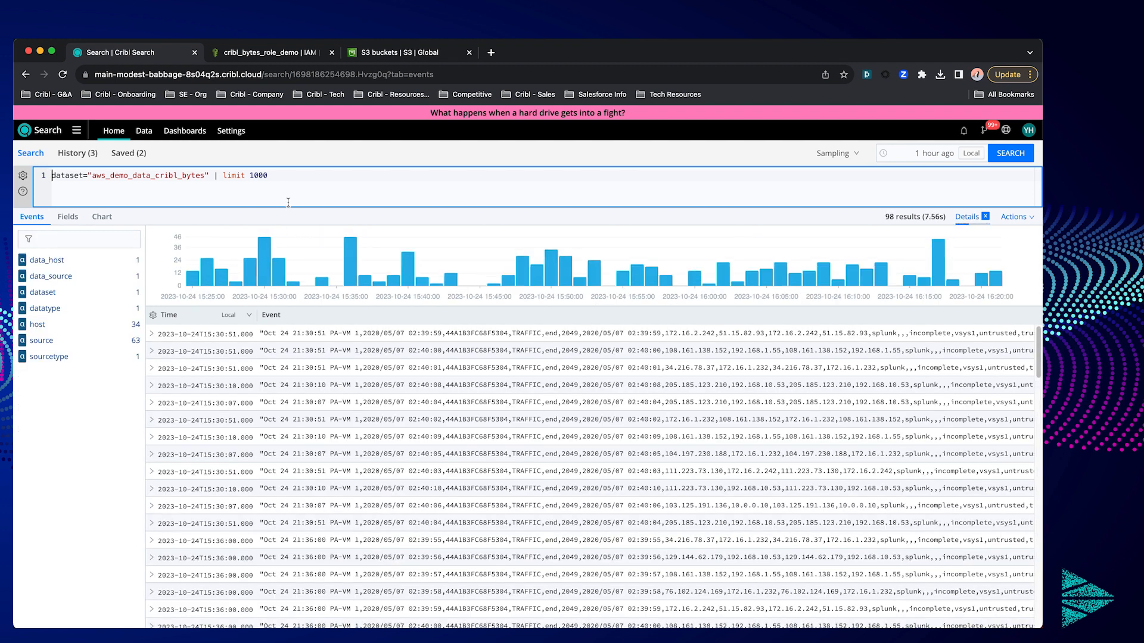
pyautogui.click(1010, 153)
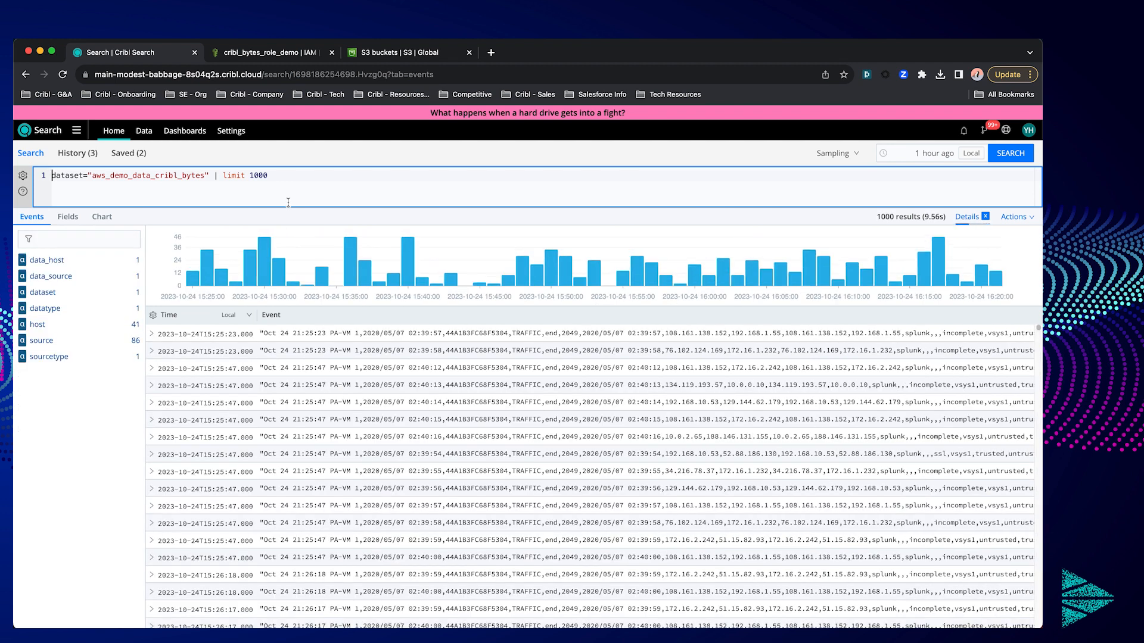